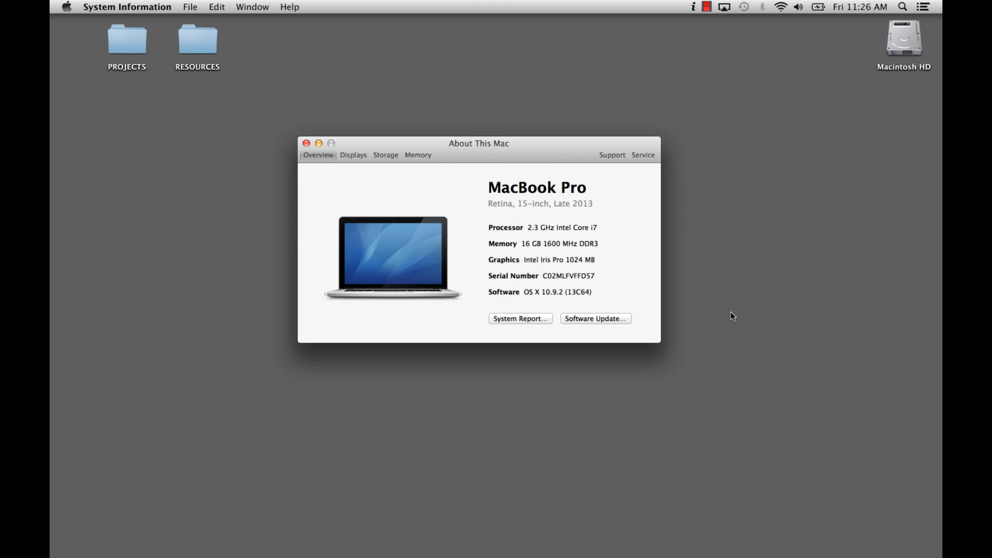
mouse_move(533, 228)
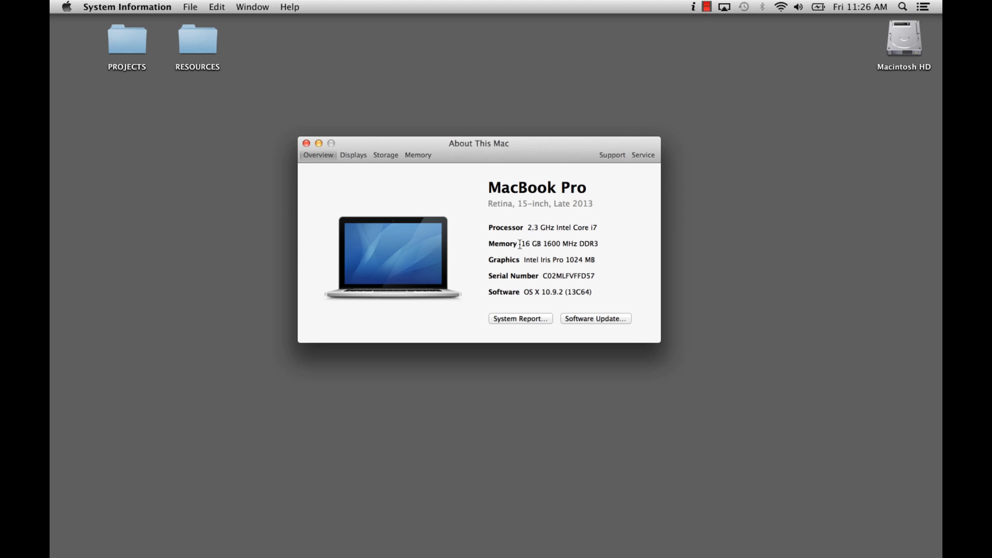
mouse_move(614, 257)
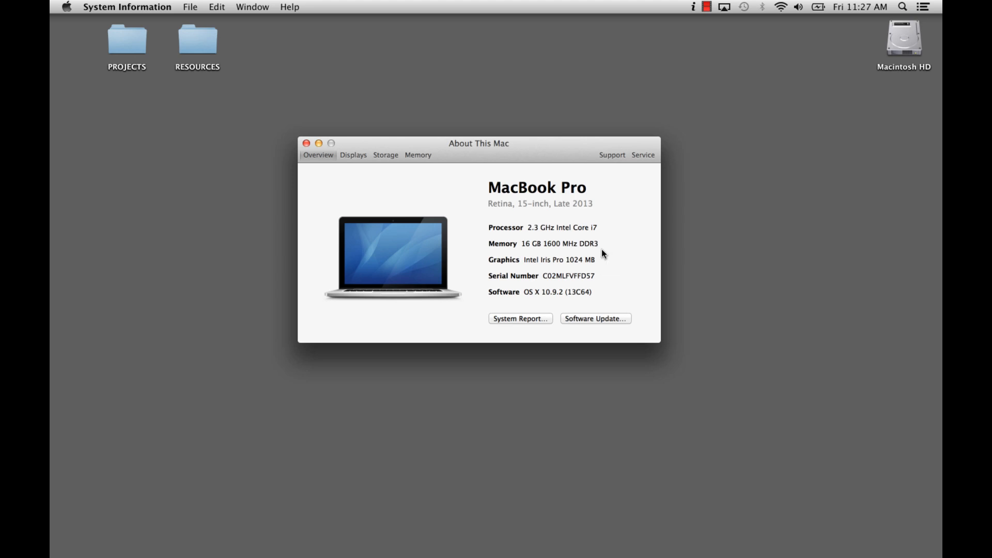
- Open Autodesk Maya 2015, closing the About This Mac overview and checking graphics switching
double_click(549, 260)
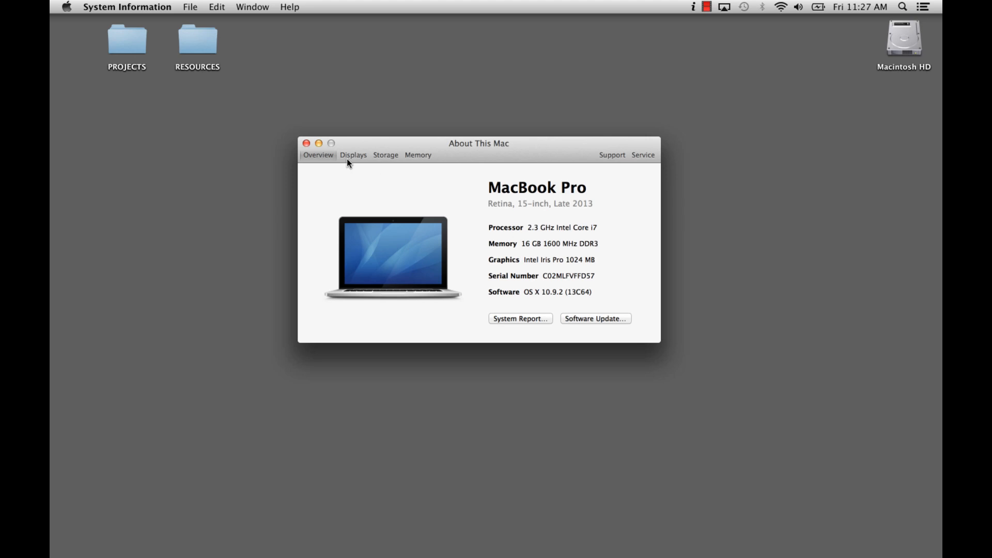
left_click(306, 143)
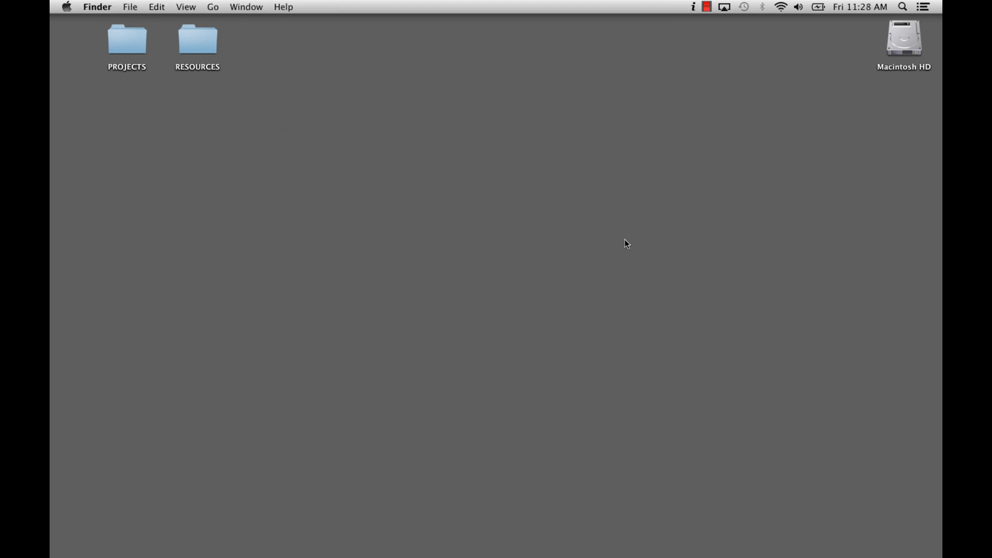
left_click(691, 7)
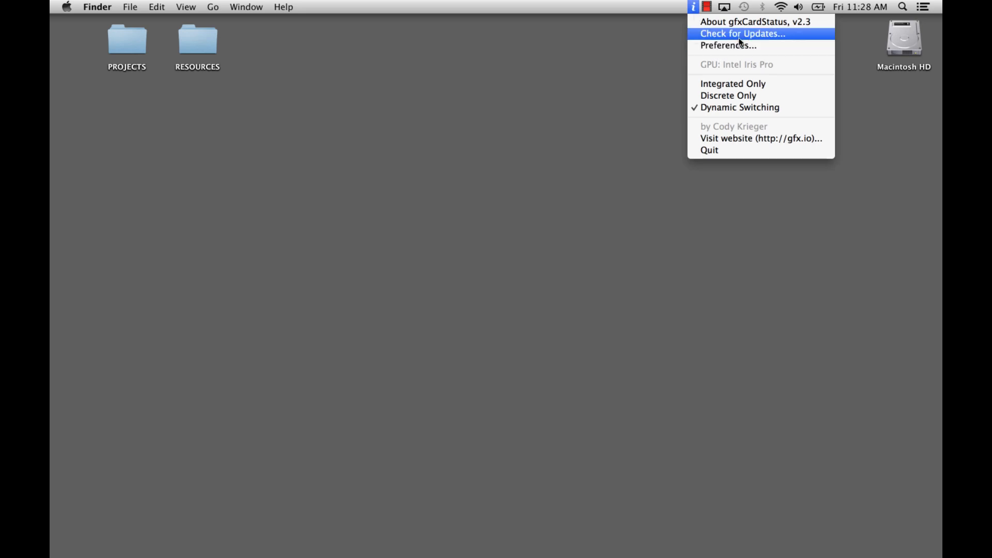
mouse_move(698, 15)
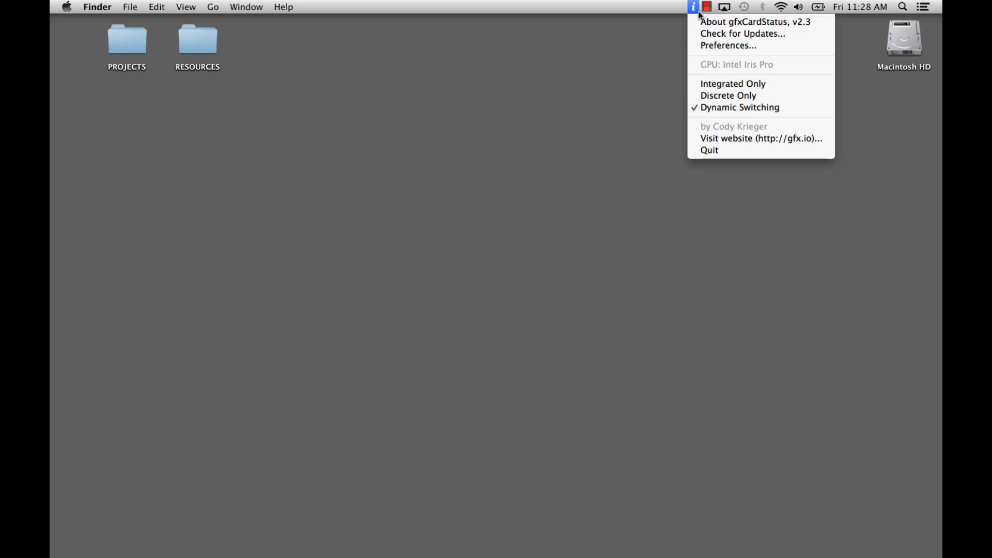
mouse_move(737, 107)
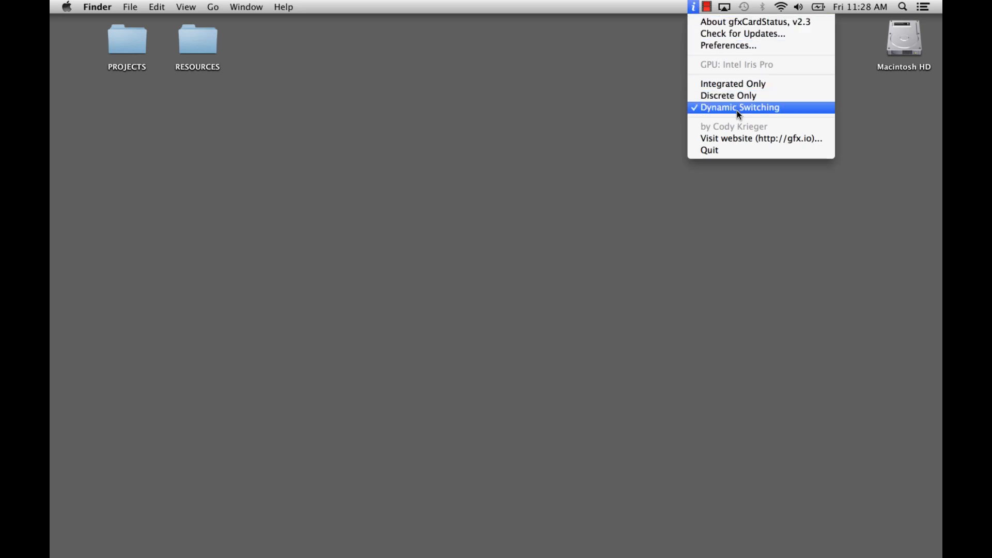
mouse_move(738, 111)
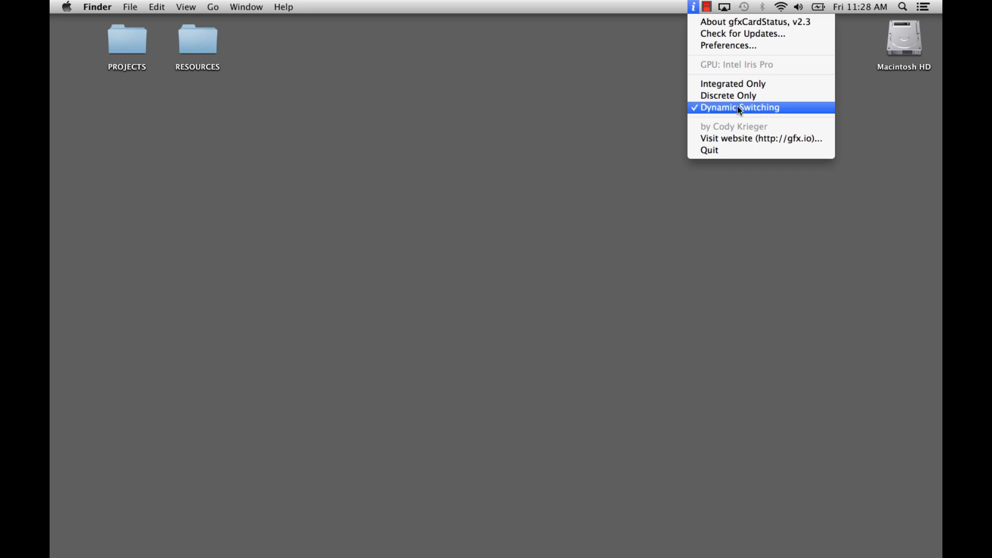
mouse_move(748, 112)
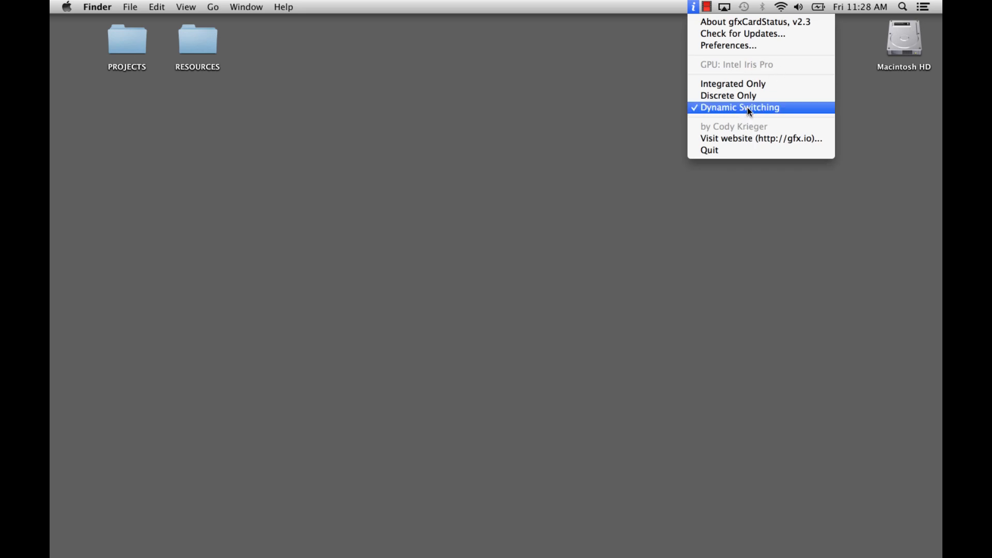
mouse_move(731, 116)
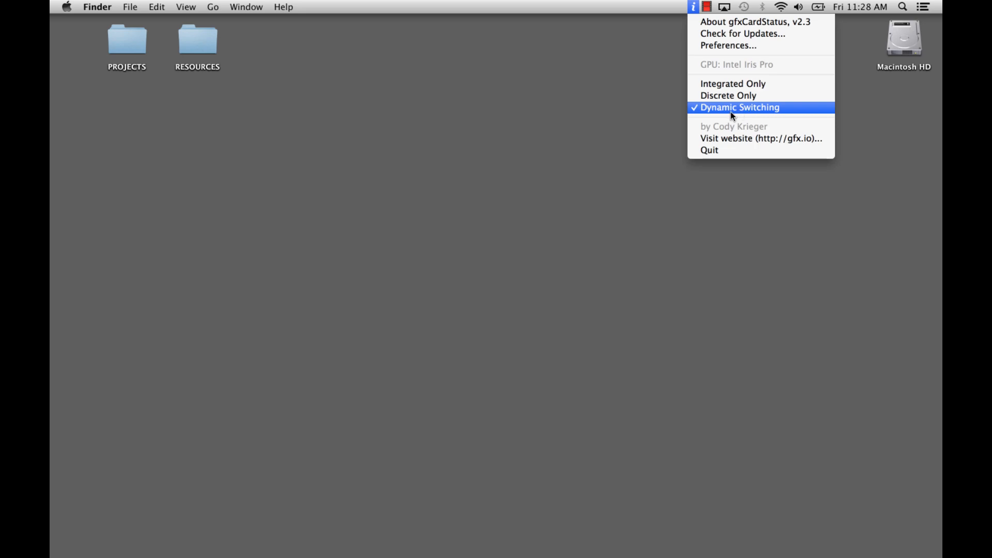
mouse_move(735, 64)
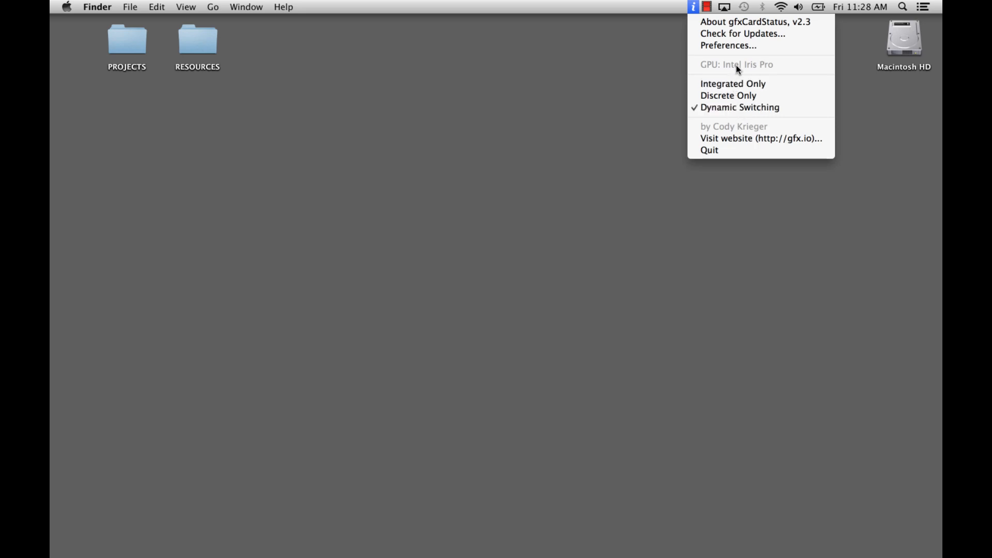
mouse_move(648, 112)
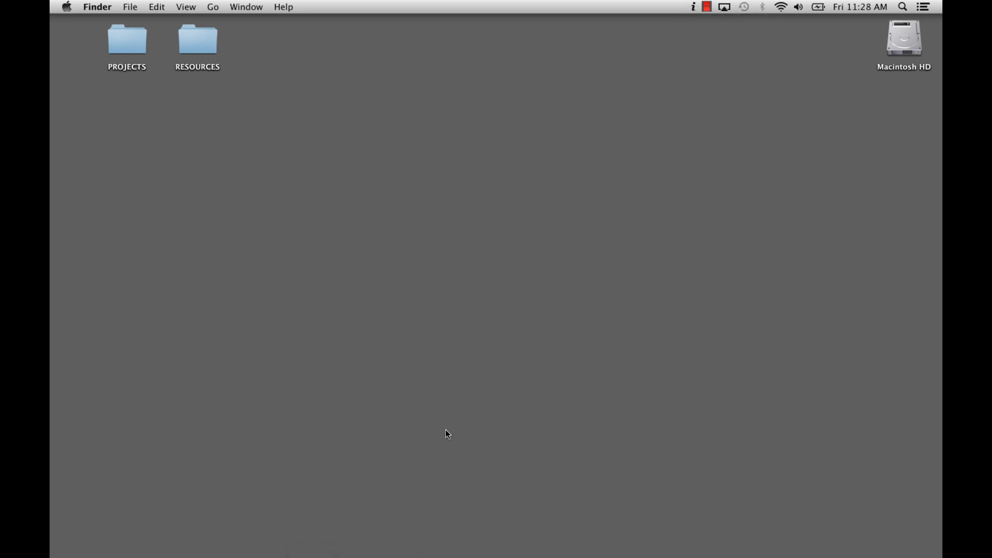
mouse_move(467, 527)
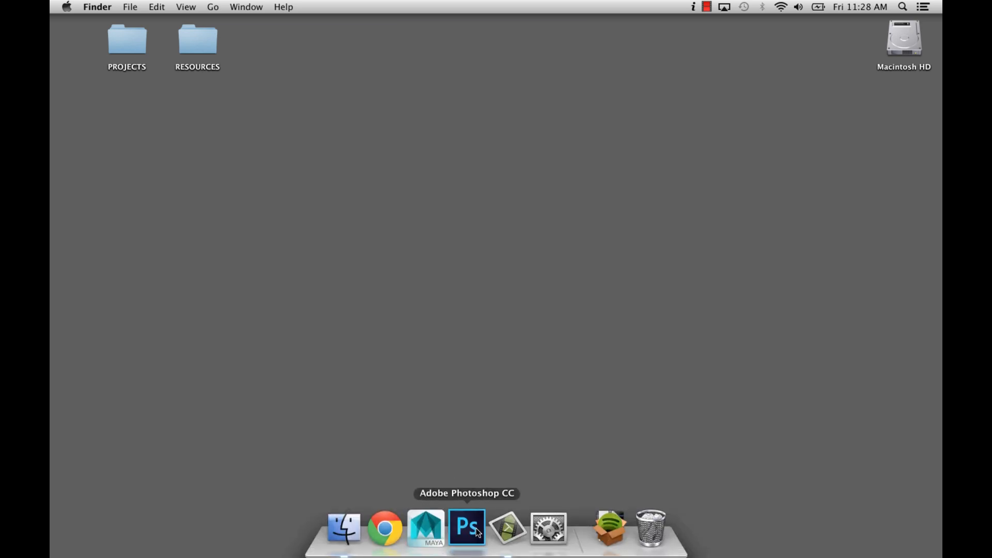
mouse_move(425, 527)
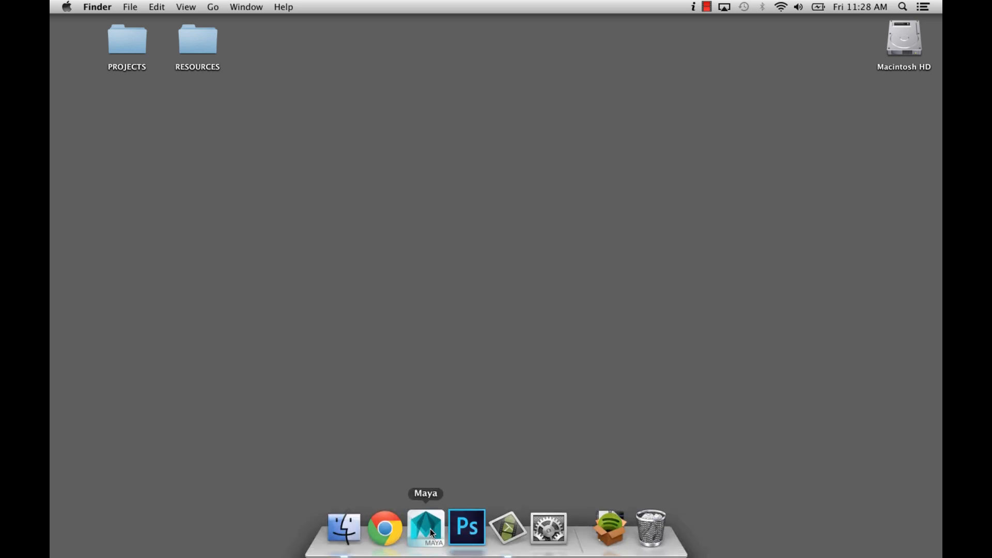
mouse_move(487, 409)
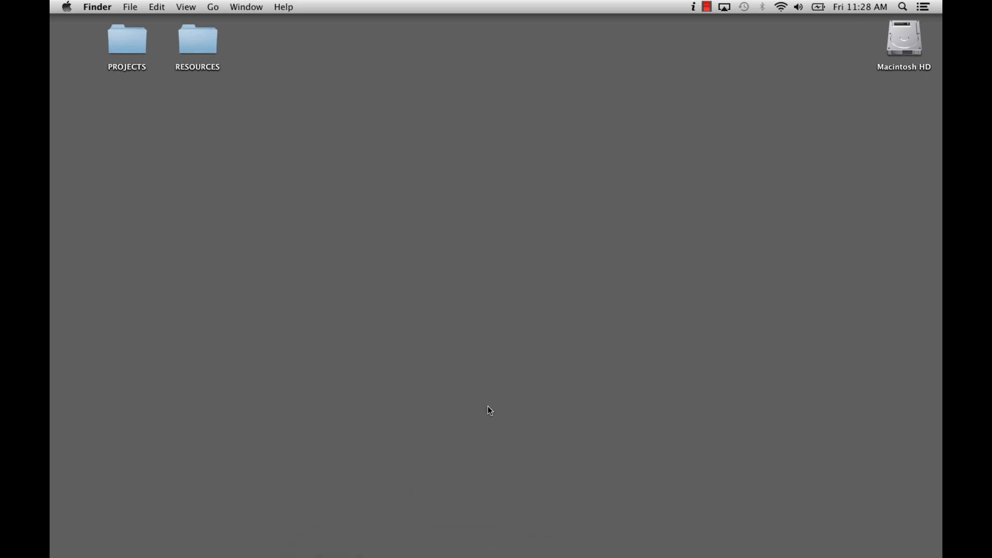
mouse_move(508, 527)
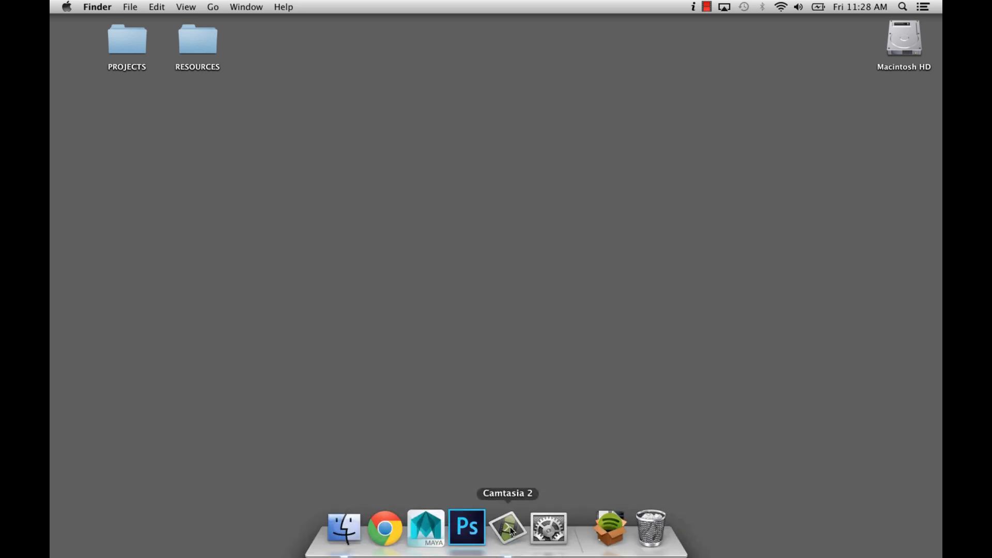
mouse_move(617, 360)
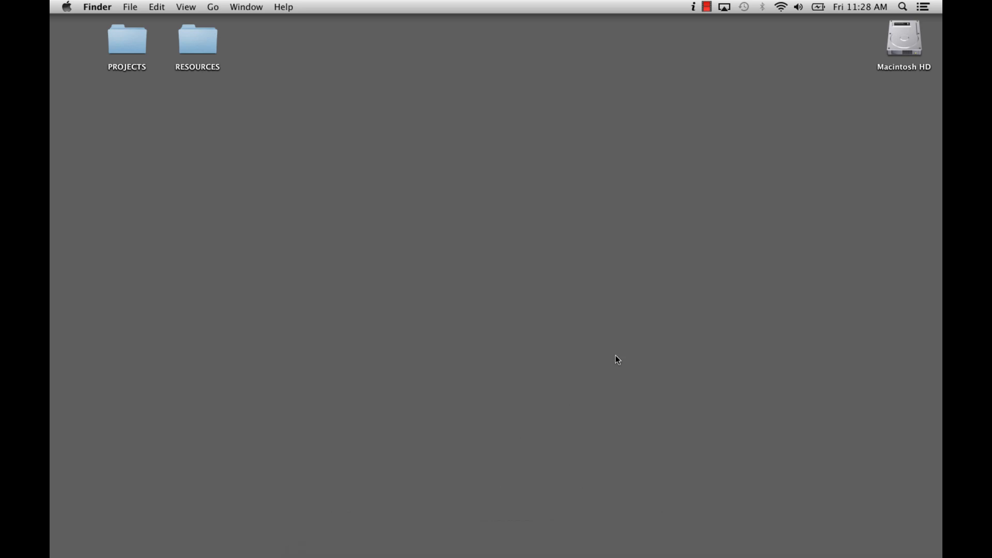
mouse_move(567, 343)
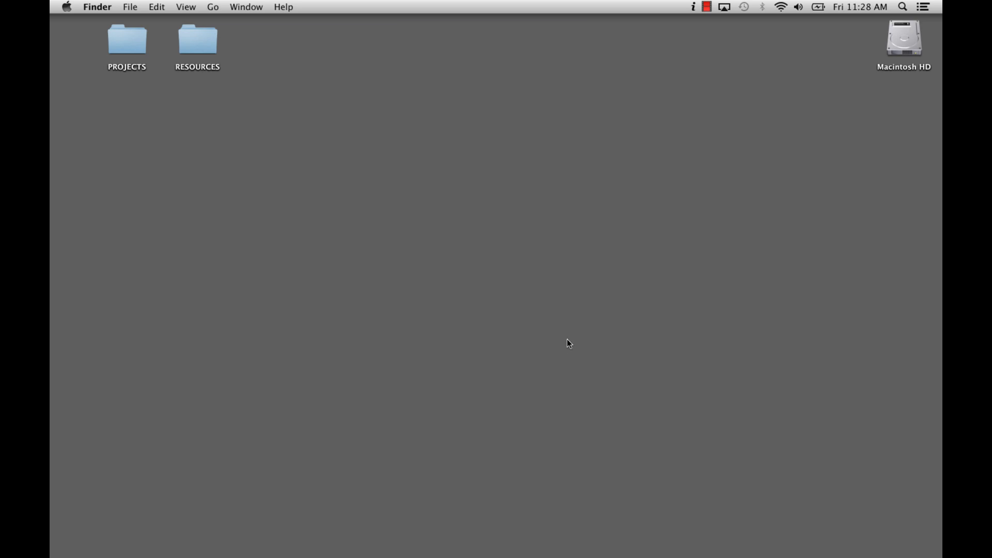
mouse_move(482, 391)
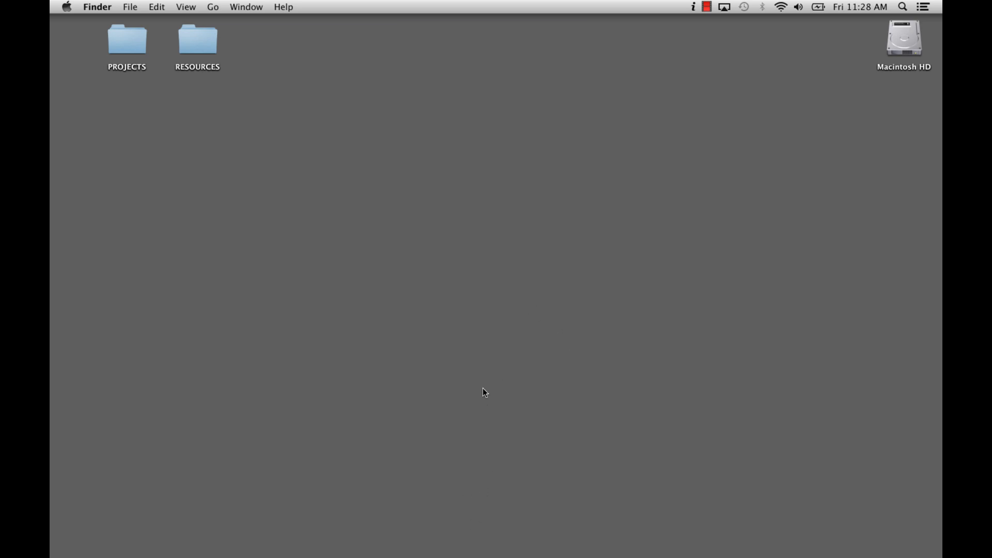
mouse_move(425, 527)
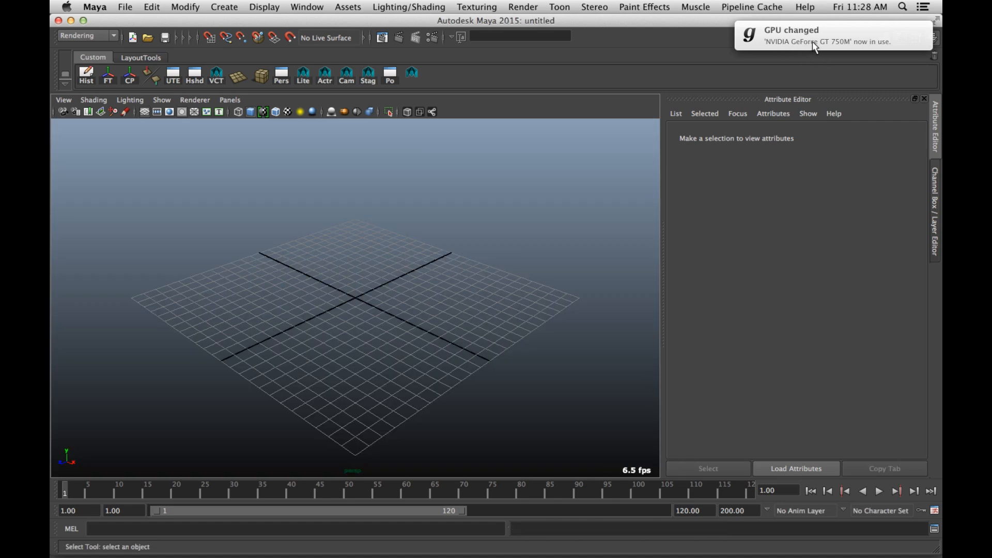
mouse_move(765, 109)
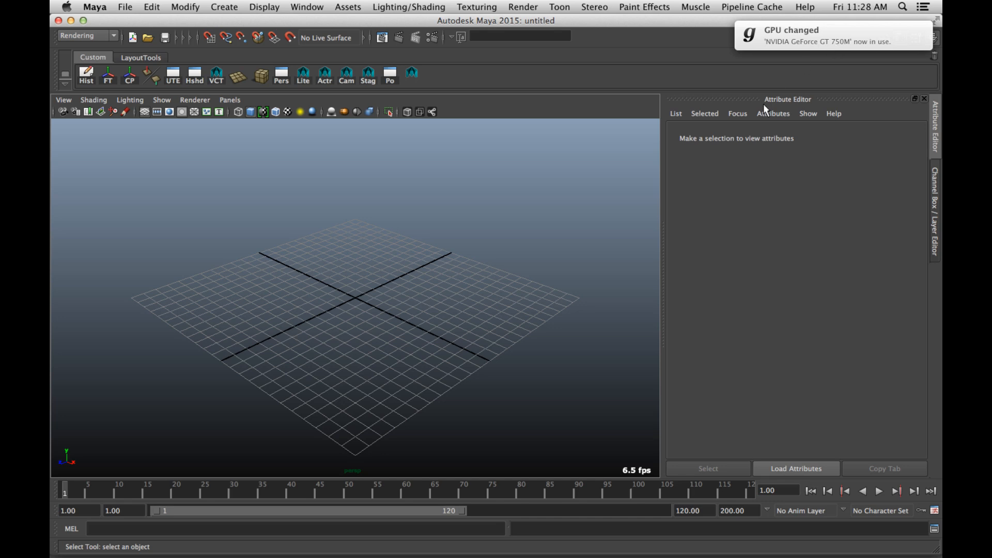
mouse_move(495, 256)
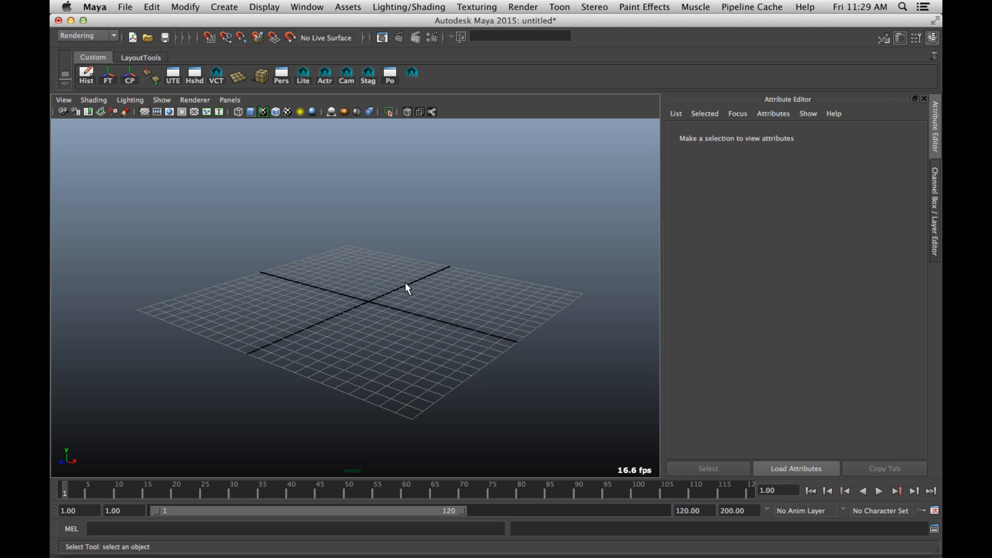
mouse_move(386, 142)
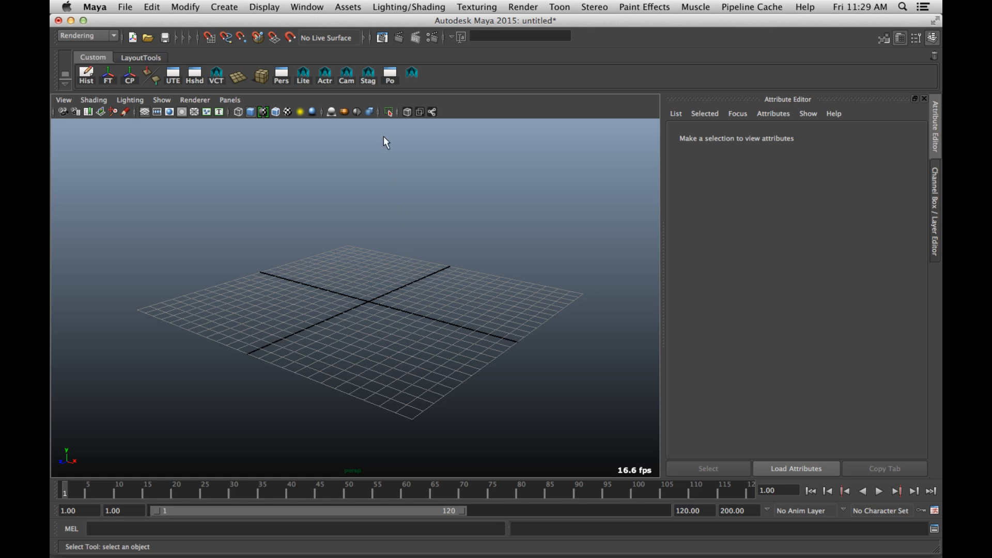
mouse_move(332, 344)
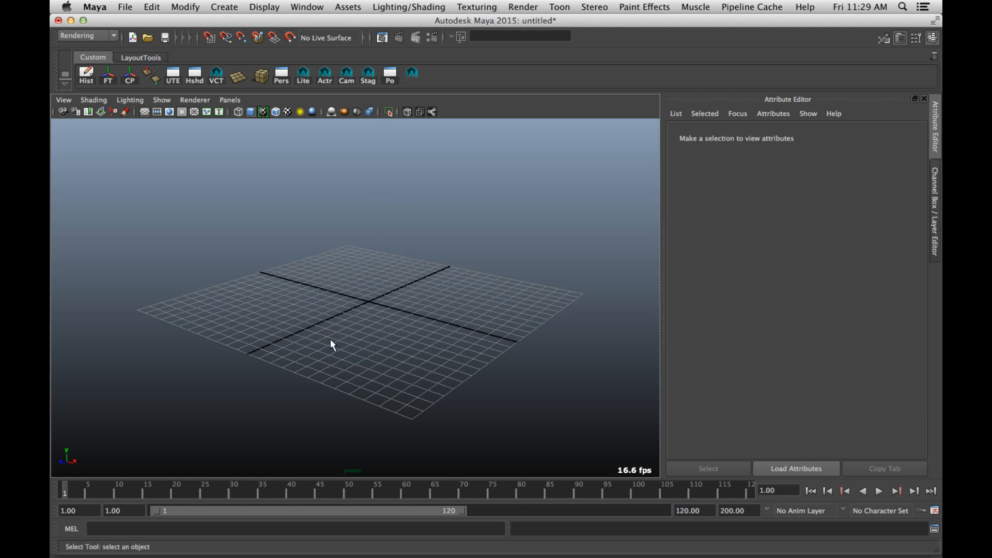
mouse_move(379, 7)
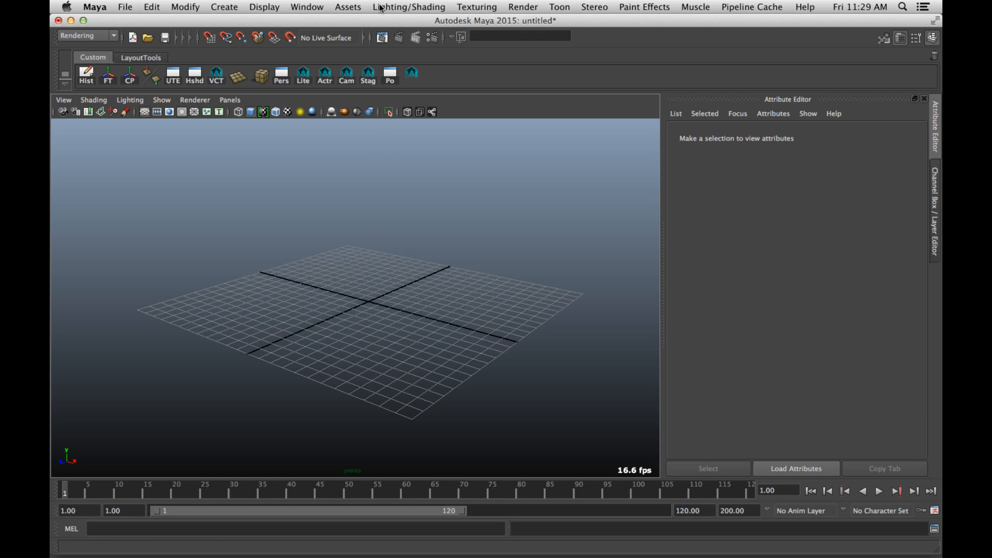
mouse_move(397, 158)
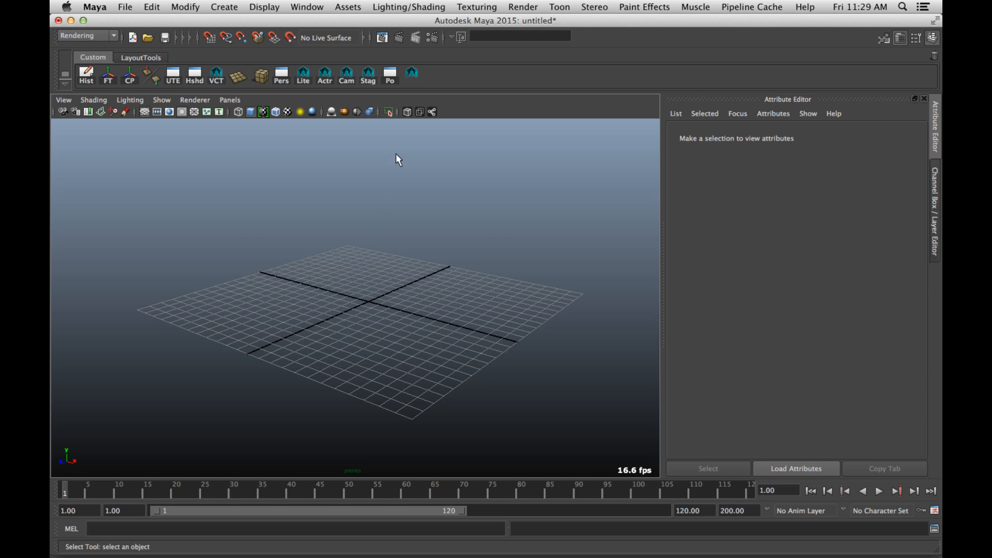
mouse_move(484, 254)
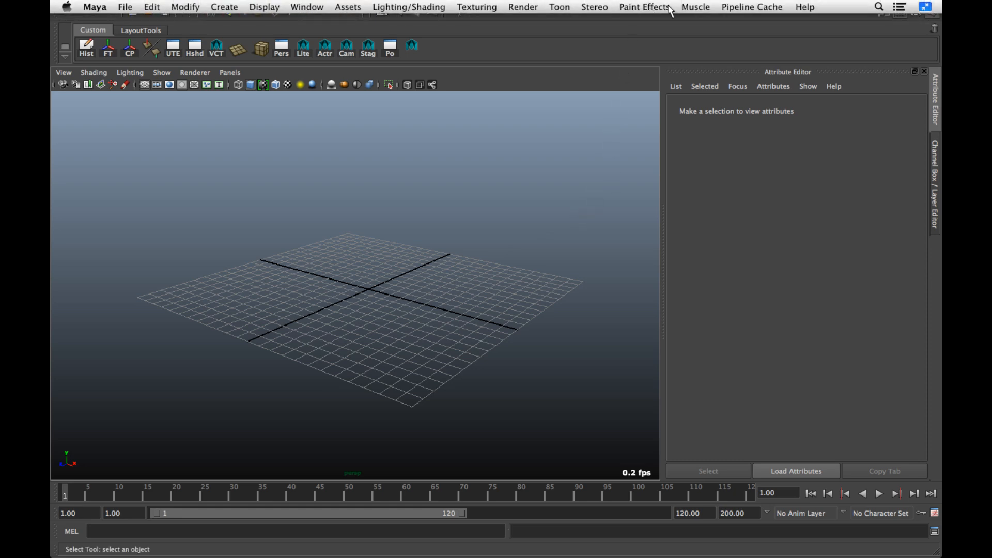
mouse_move(264, 7)
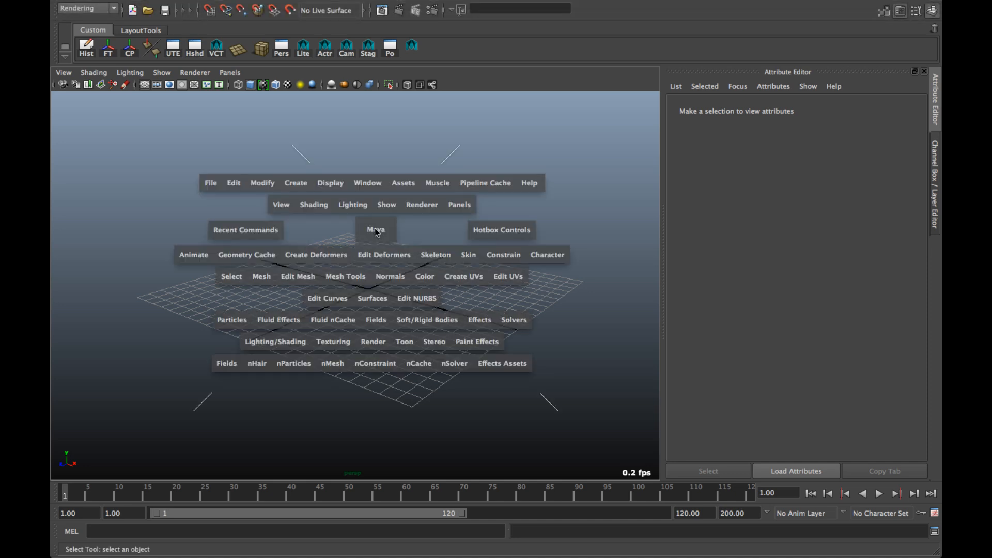
mouse_move(255, 148)
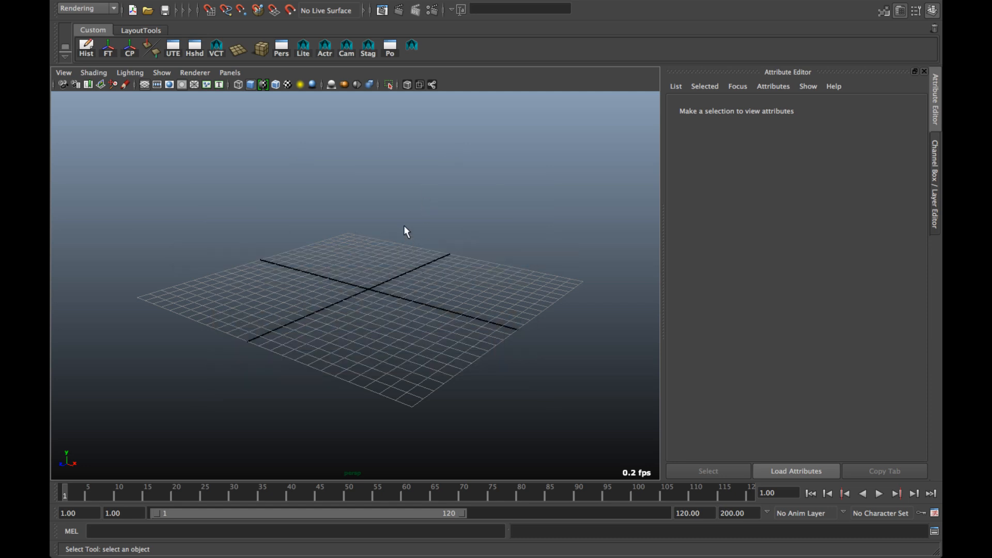
mouse_move(410, 210)
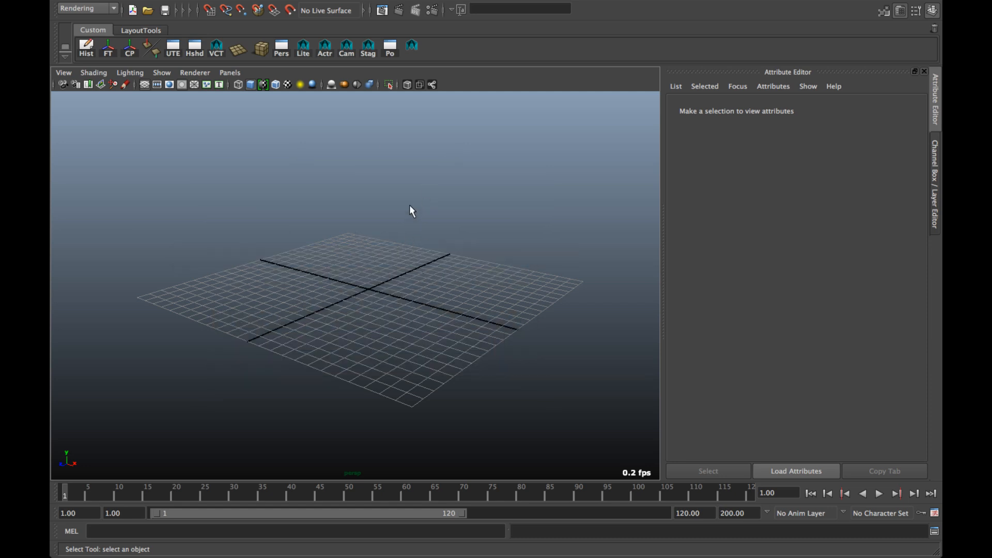
mouse_move(410, 226)
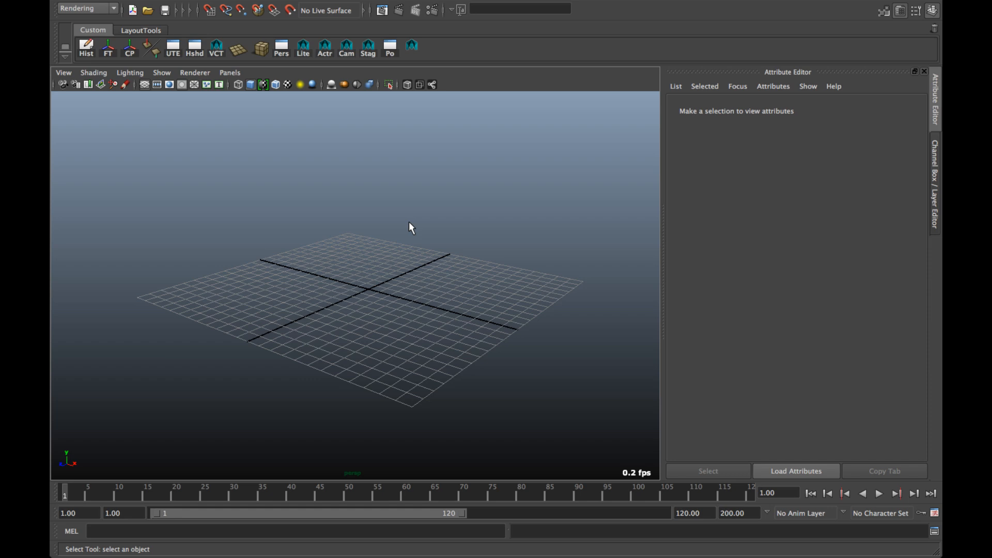
mouse_move(413, 235)
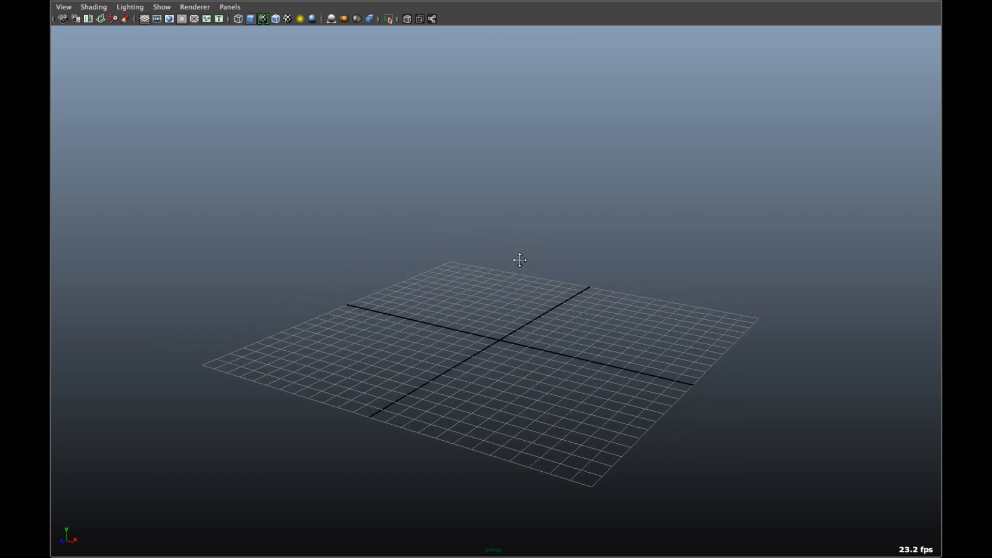
mouse_move(461, 347)
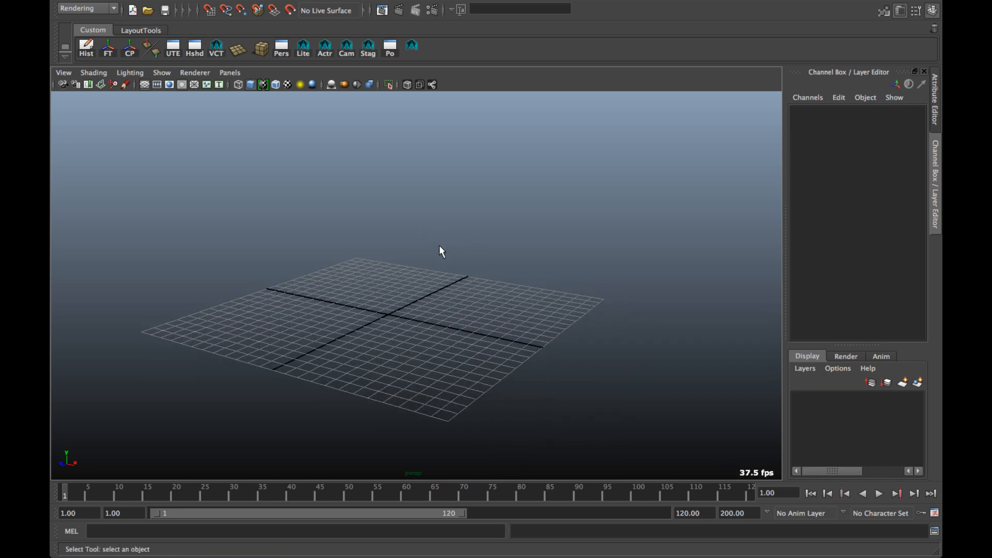
mouse_move(403, 245)
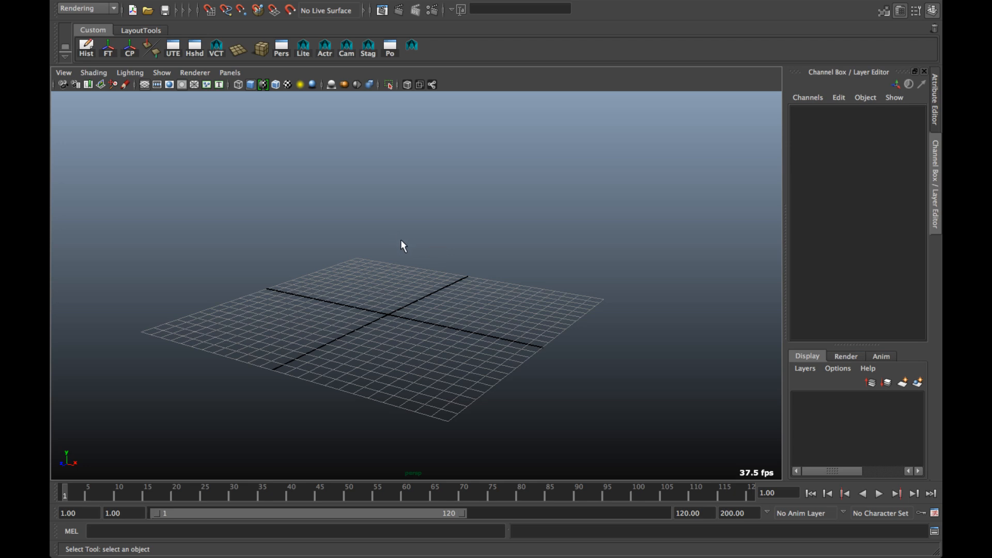
mouse_move(429, 249)
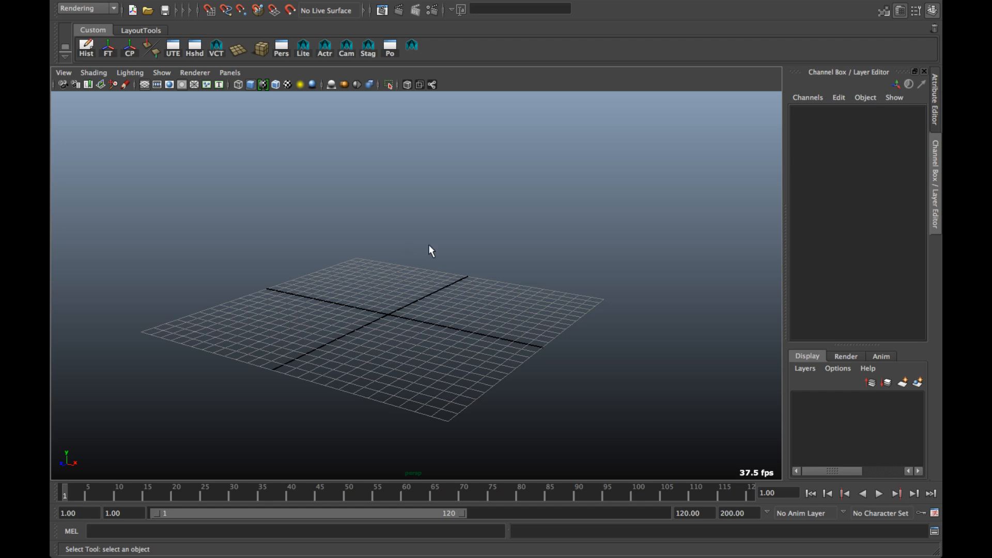
left_click(195, 72)
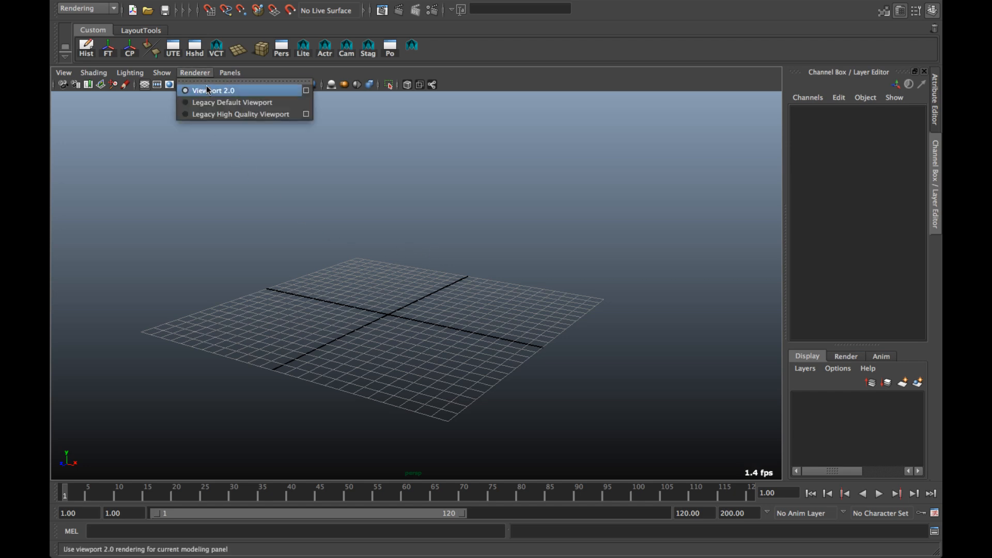
mouse_move(335, 212)
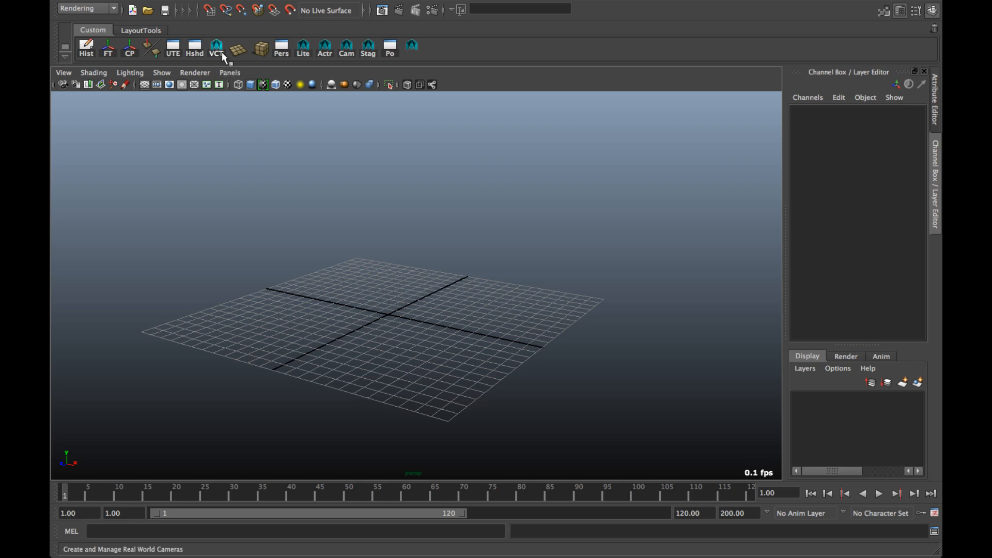
- Dock the VCT panel, create the feet/inches HUD, and toggle it back to ft
left_click(216, 48)
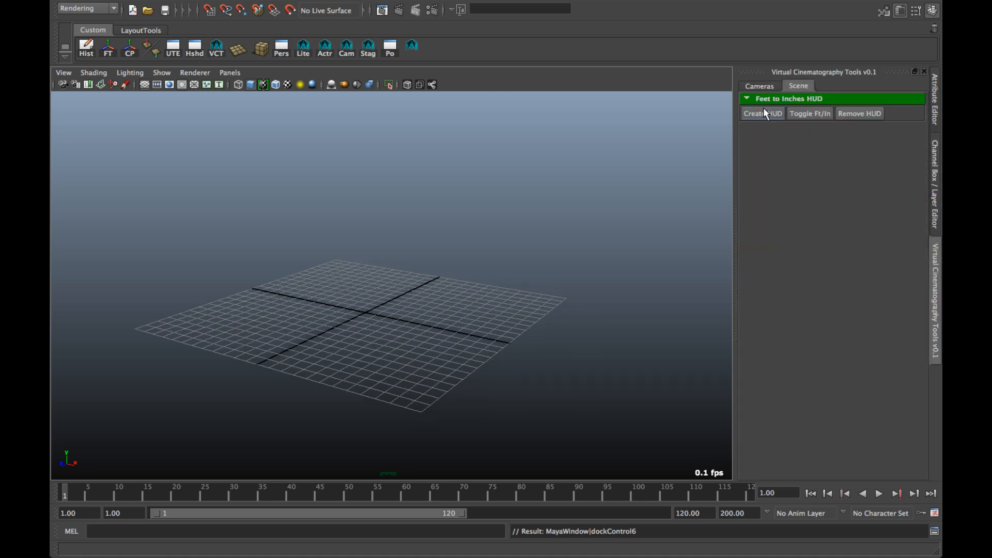
left_click(763, 113)
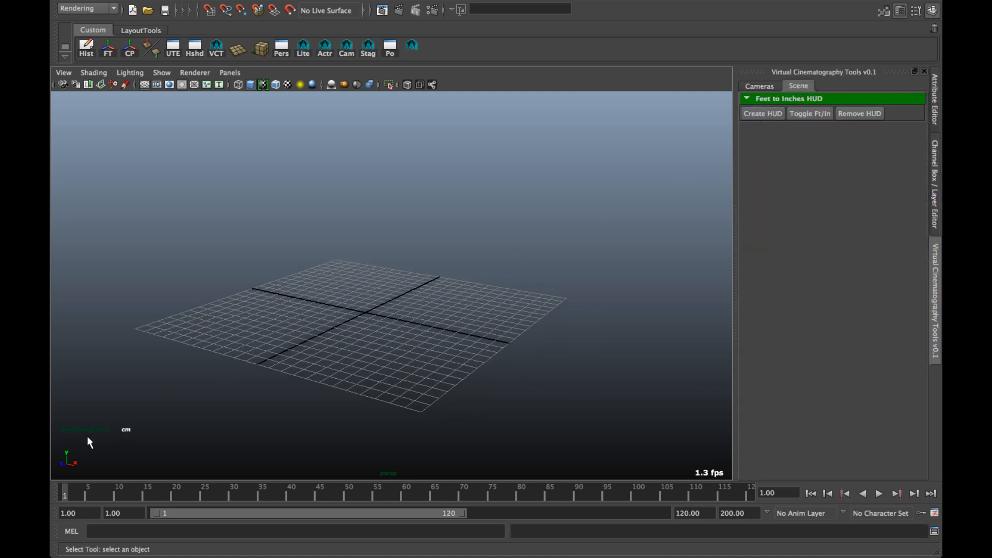
left_click(809, 113)
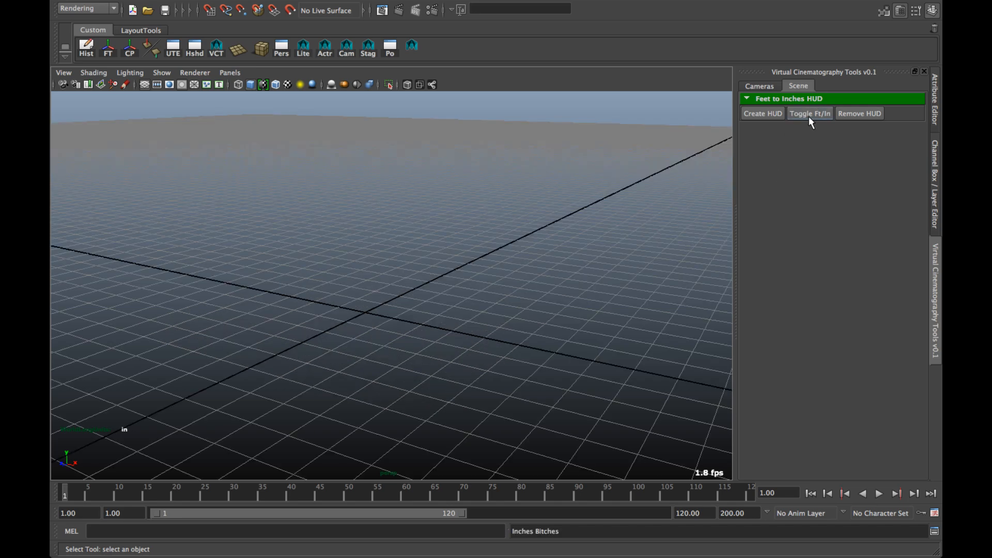
mouse_move(533, 265)
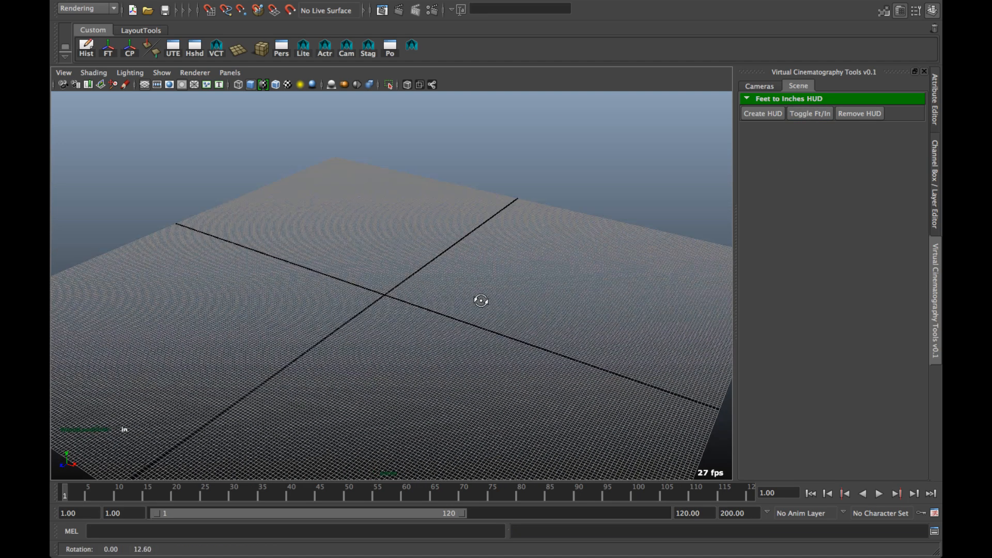
left_click(809, 113)
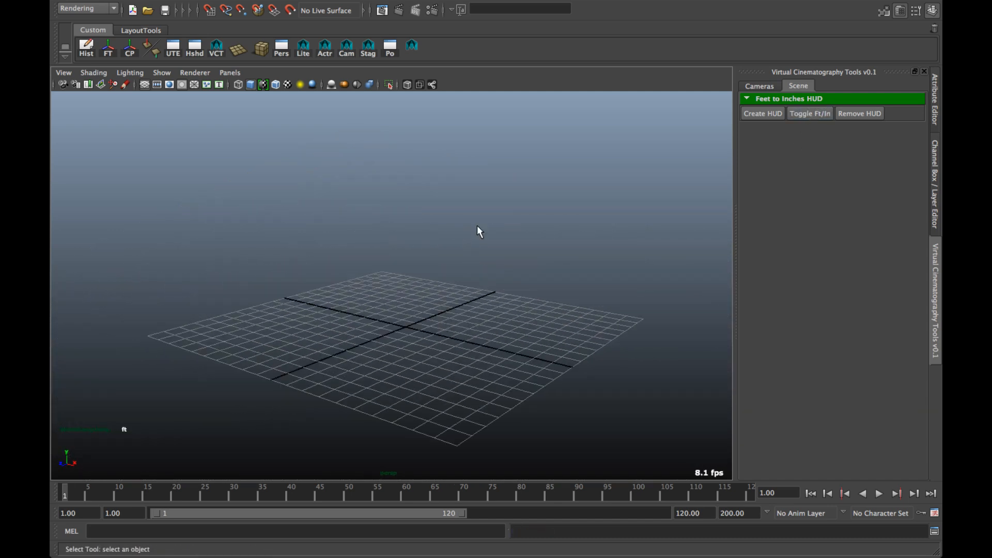
- Import the studio stage model from LT_Dock's stages_models onto the ground grid
left_click(303, 47)
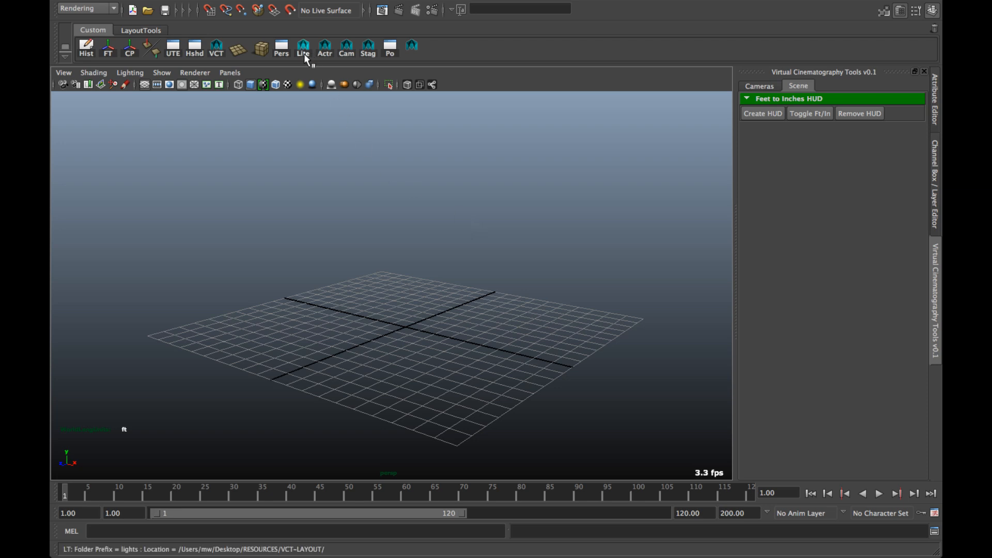
mouse_move(302, 47)
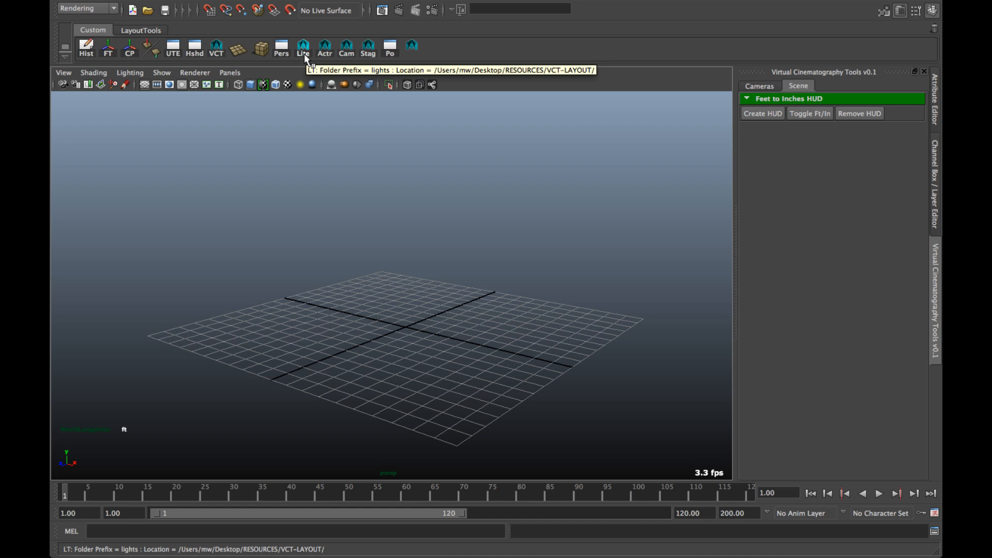
mouse_move(511, 268)
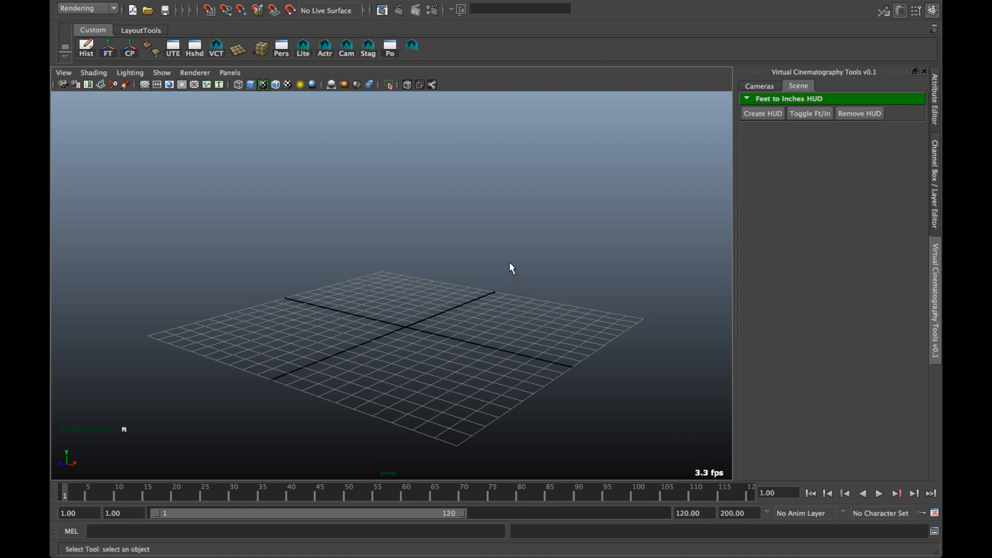
mouse_move(493, 260)
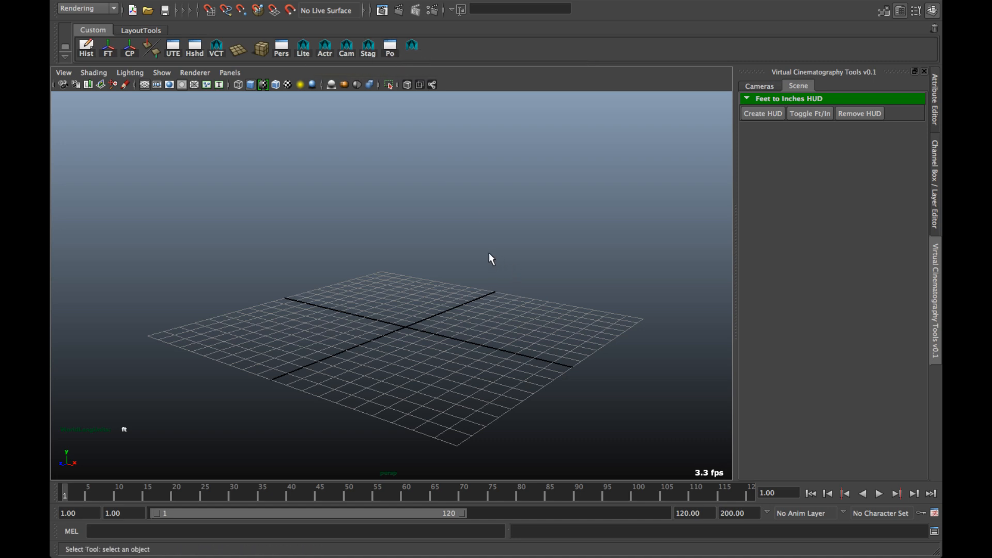
mouse_move(400, 201)
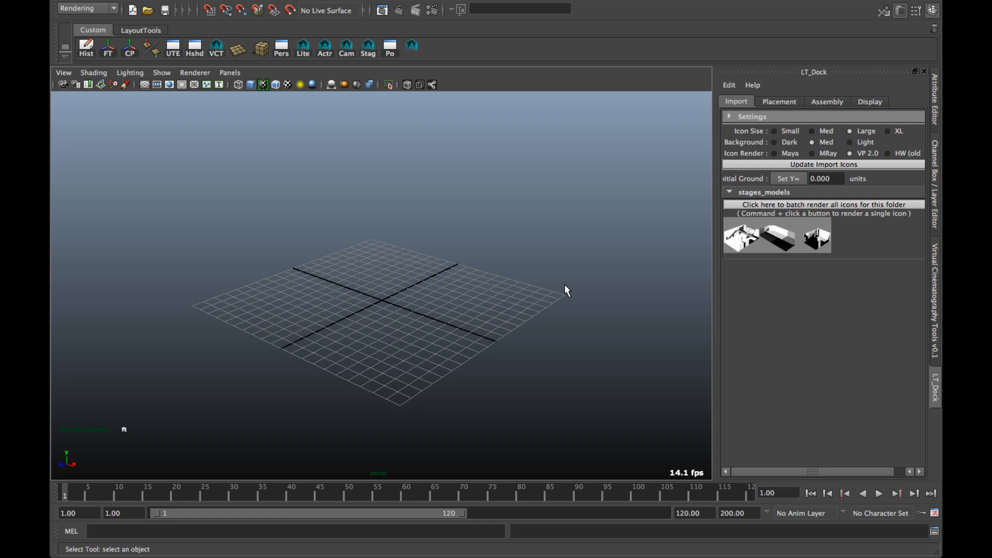
mouse_move(778, 237)
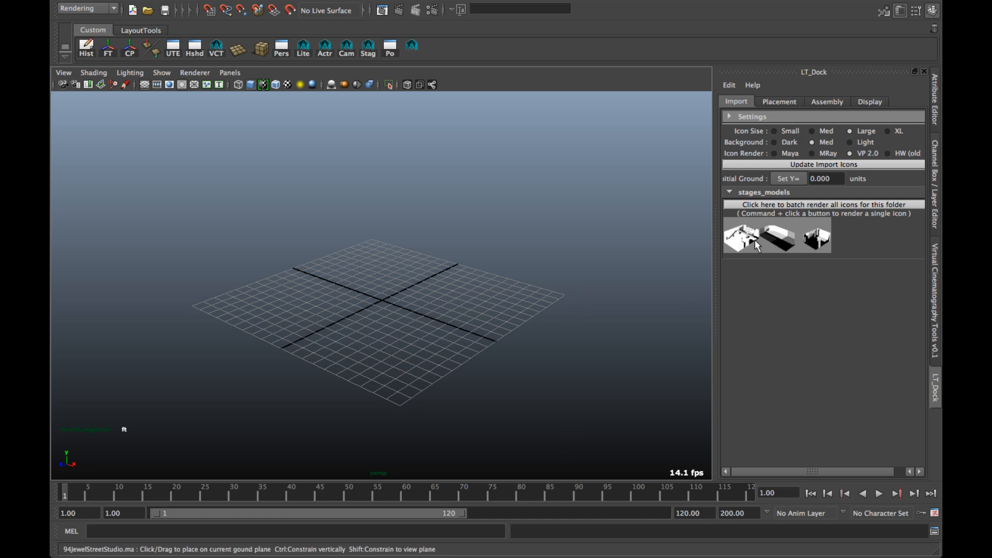
left_click(741, 236)
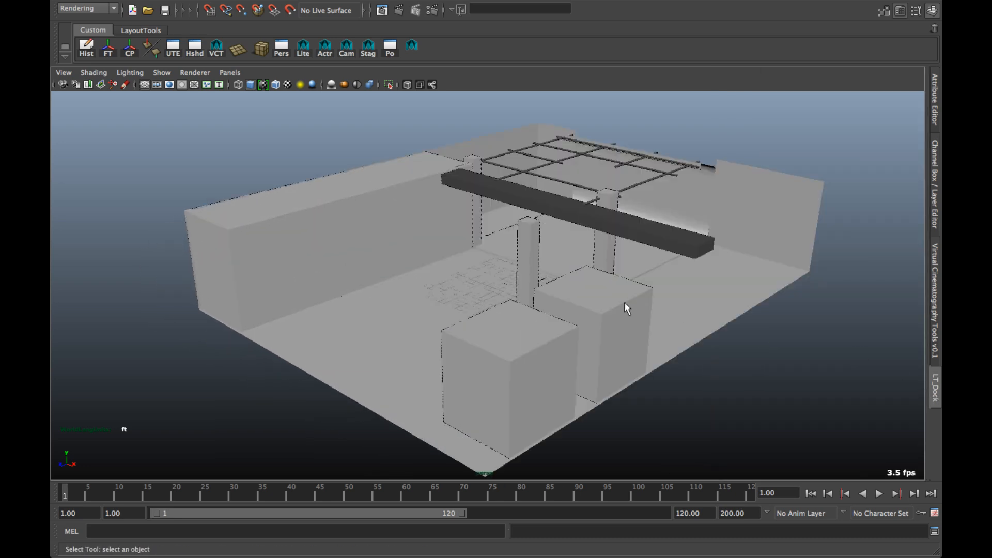
- Maximize the perspective viewport to full screen to inspect the studio stage
key("Space")
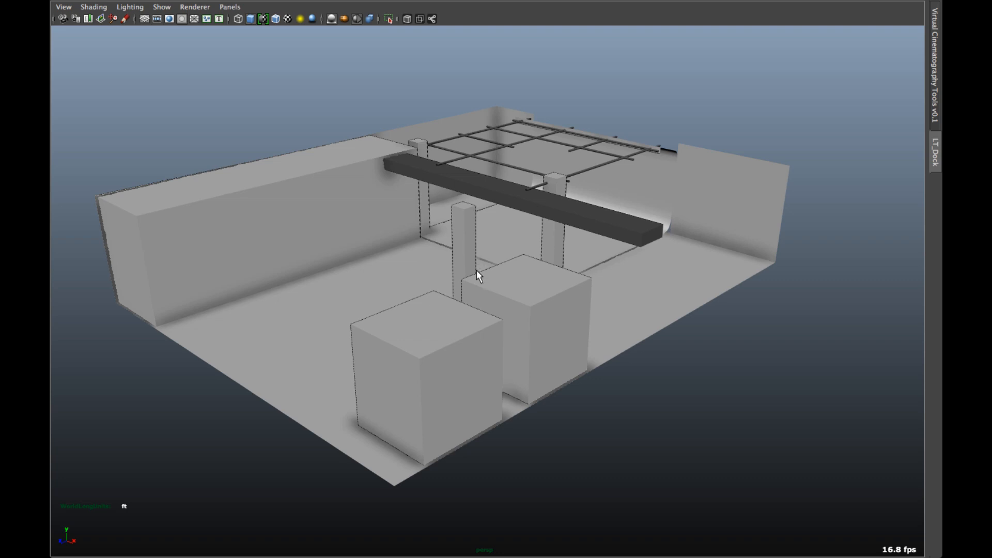
mouse_move(141, 291)
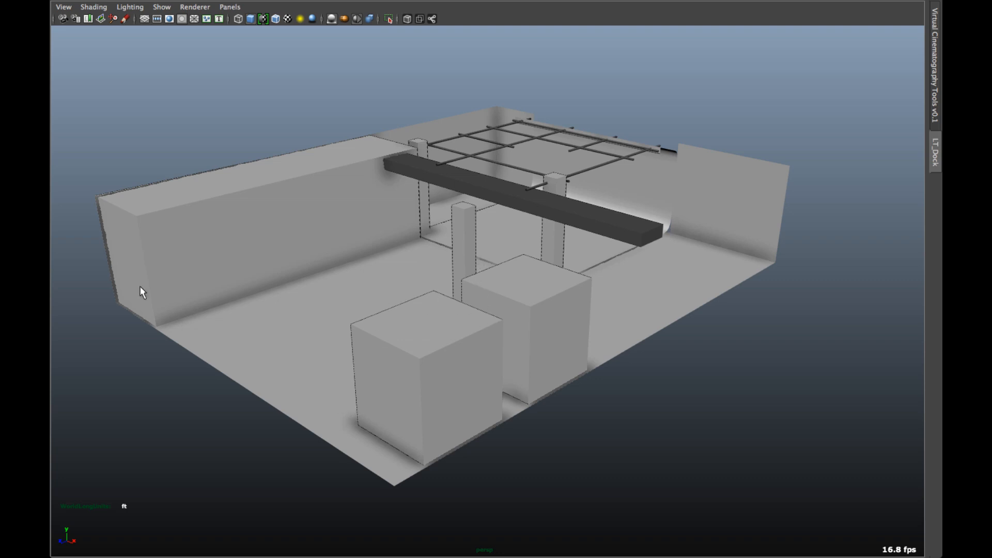
mouse_move(303, 368)
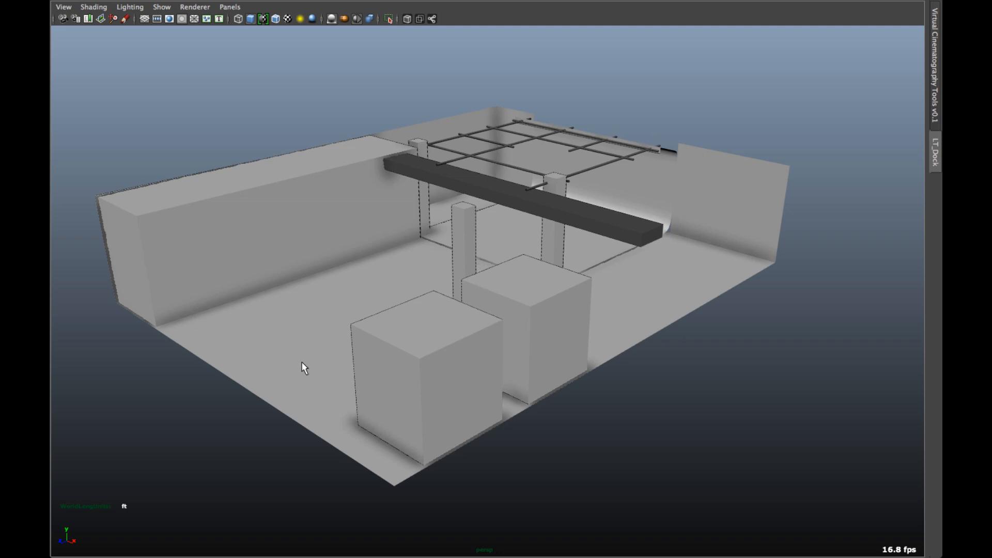
mouse_move(383, 349)
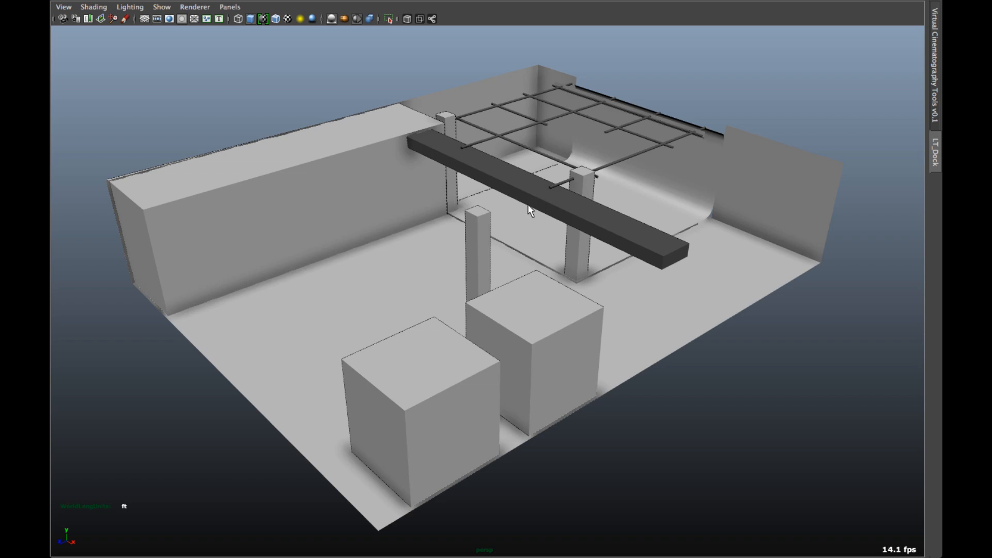
- Import the female actor model and select her left wrist effector
left_click(935, 73)
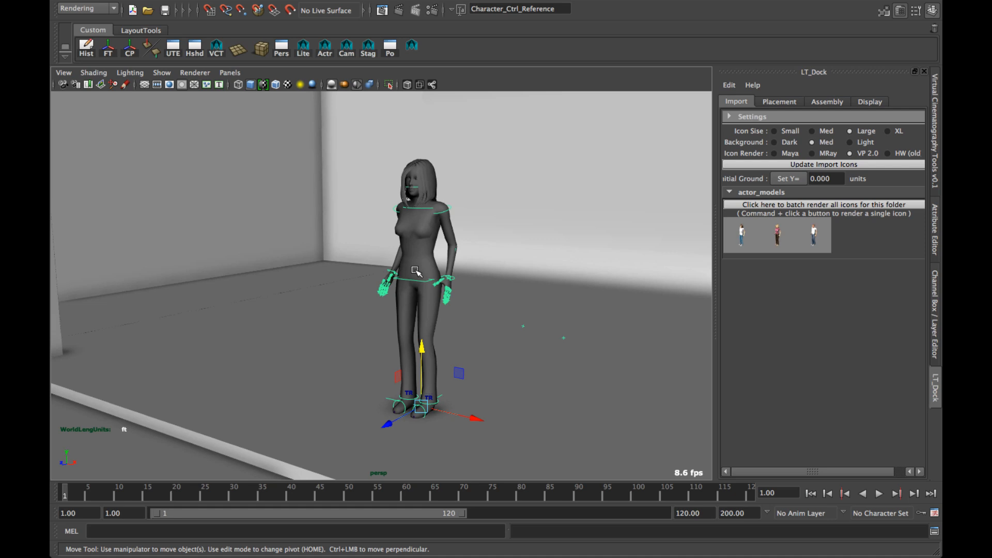
left_click(447, 280)
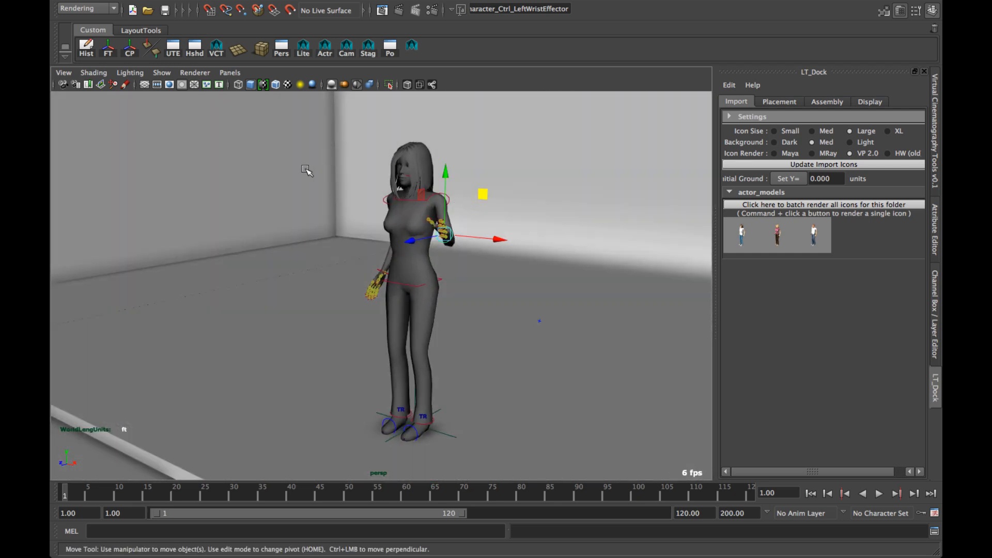
mouse_move(286, 215)
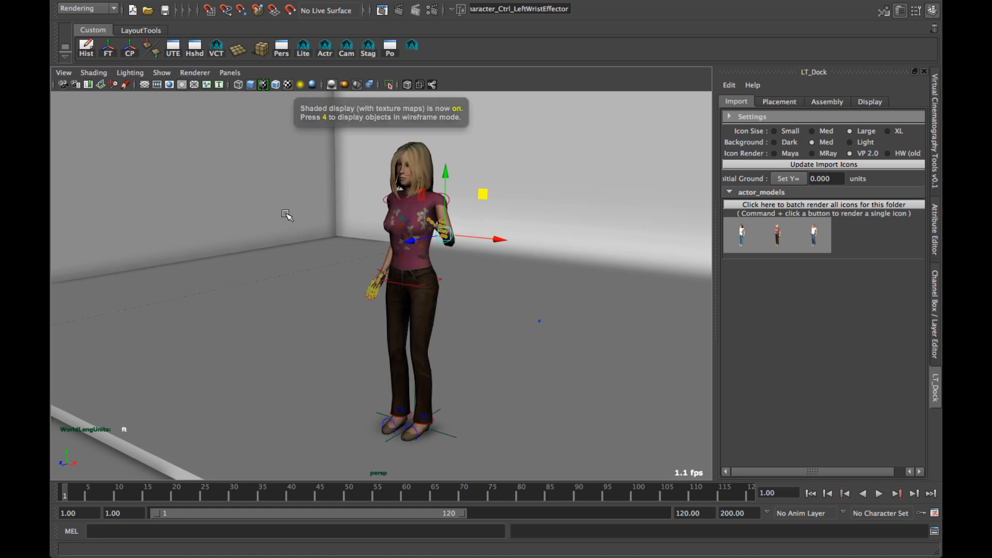
- Uncheck Joints in the viewport Show menu to hide the character's skeleton
left_click(161, 72)
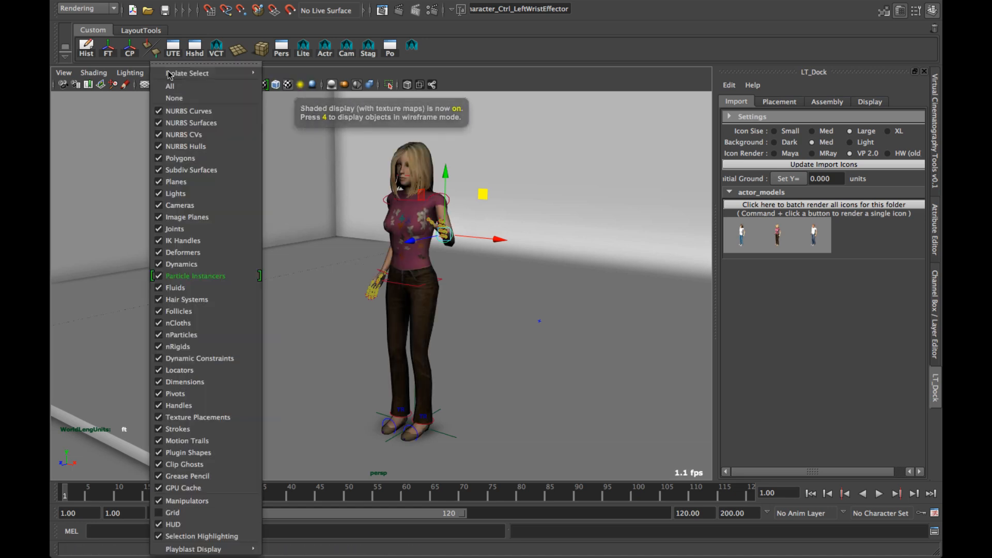
mouse_move(175, 228)
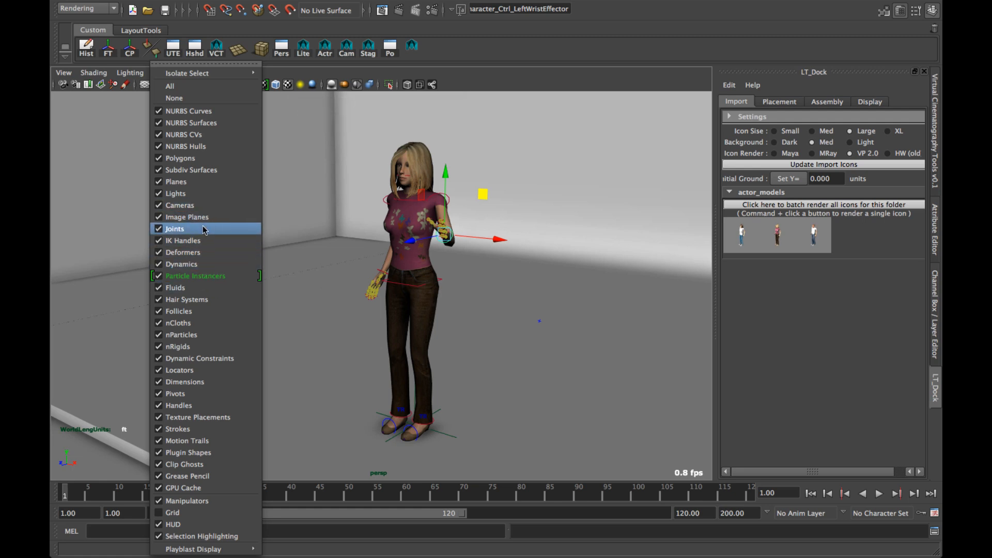
left_click(175, 229)
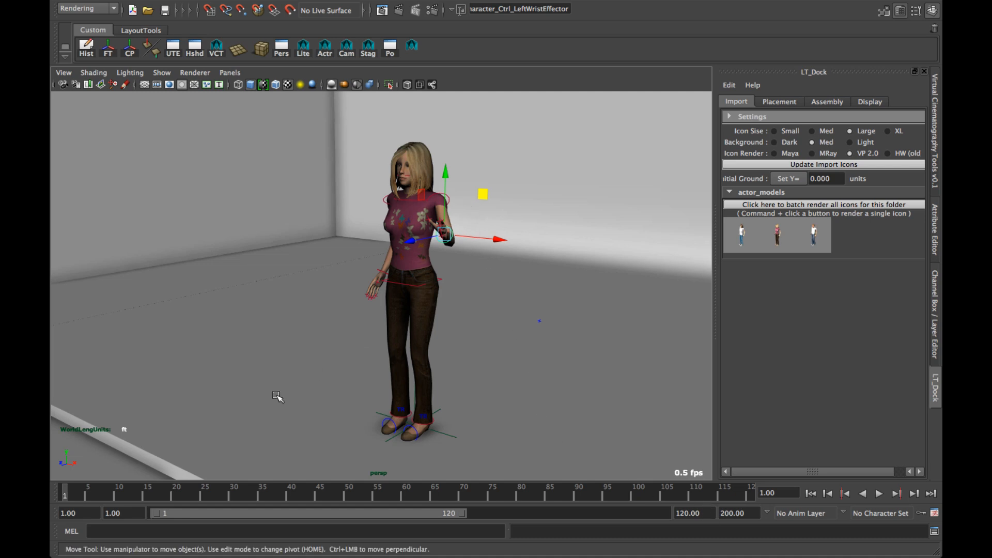
mouse_move(451, 256)
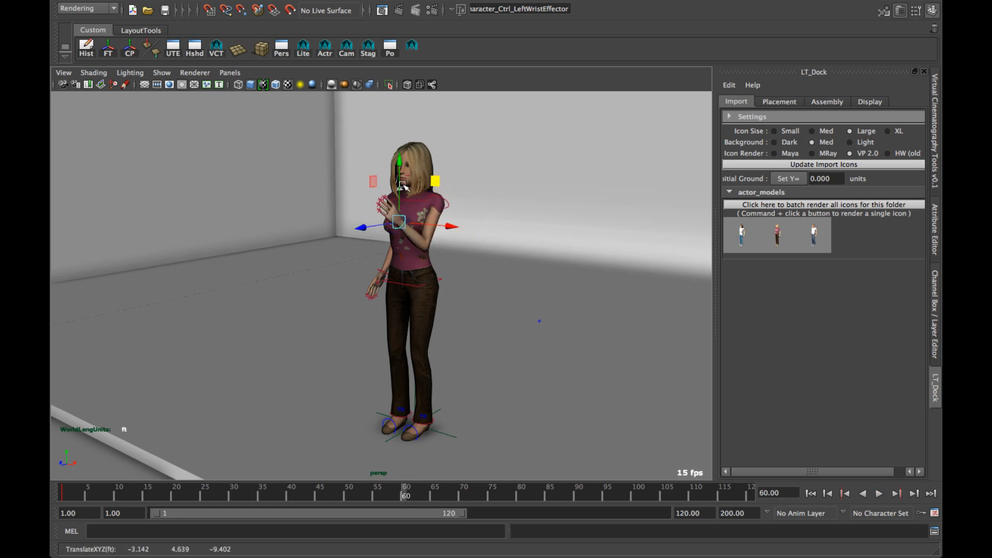
- Key the raised-hand pose and move to frame 110 for the lowered pose
left_click(879, 493)
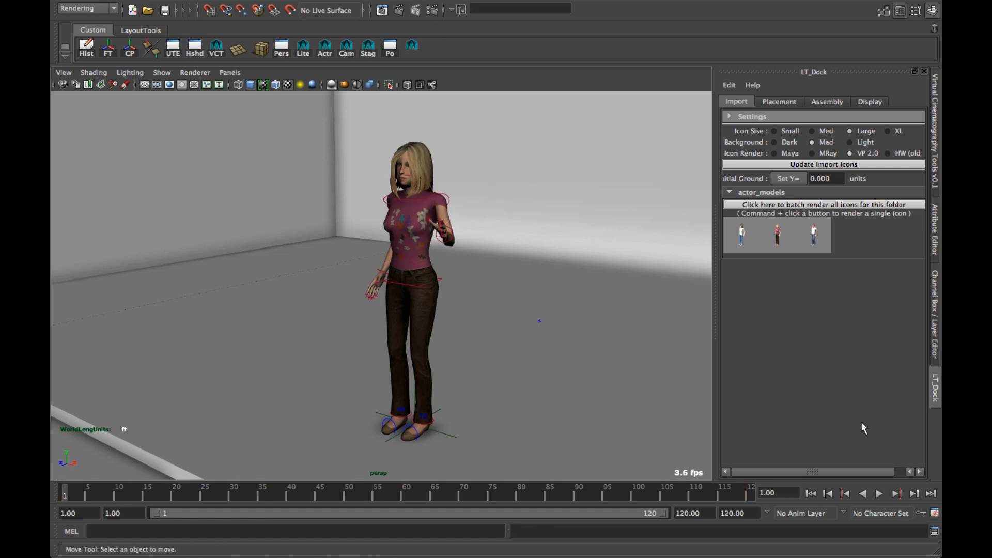
left_click(878, 493)
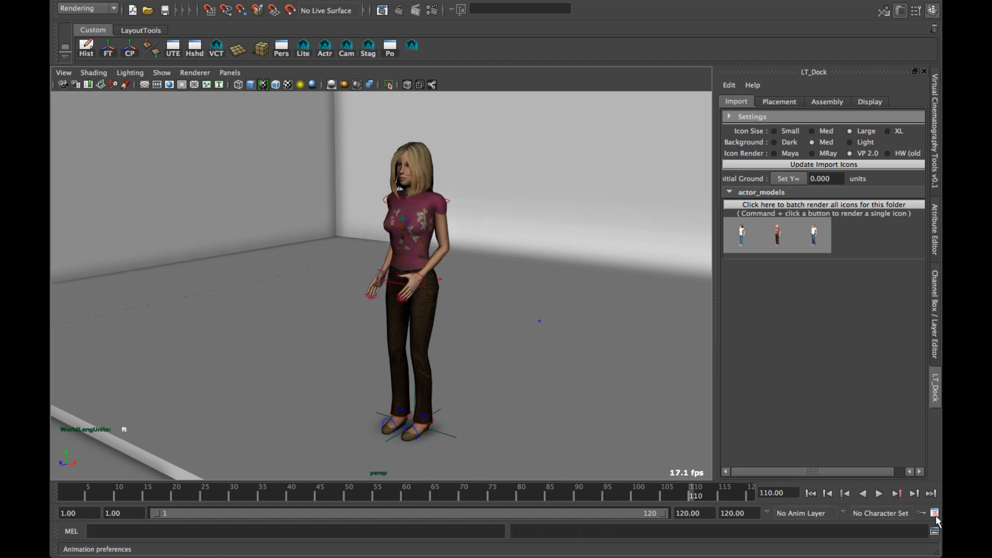
- Choose a playback speed in Animation Preferences and play the hand animation
left_click(572, 358)
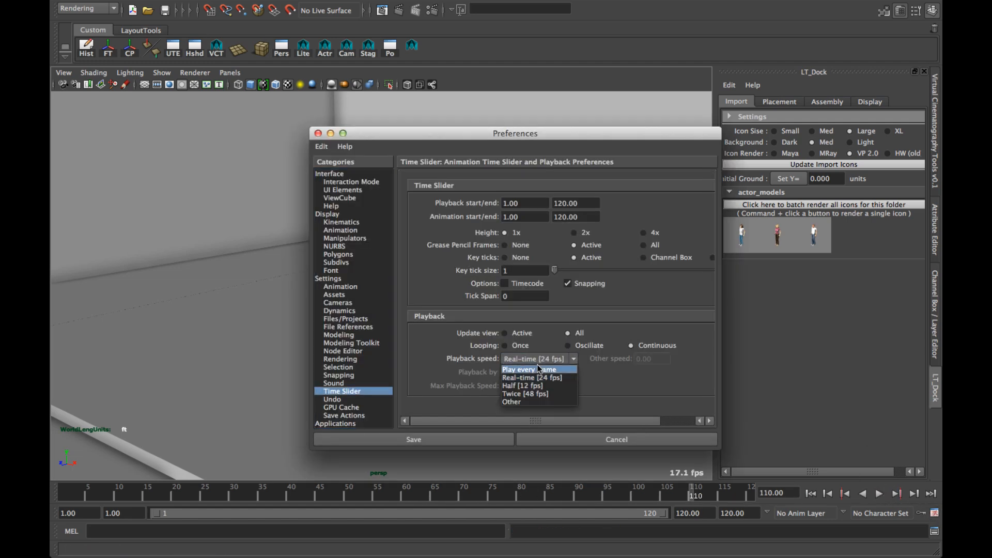
left_click(532, 369)
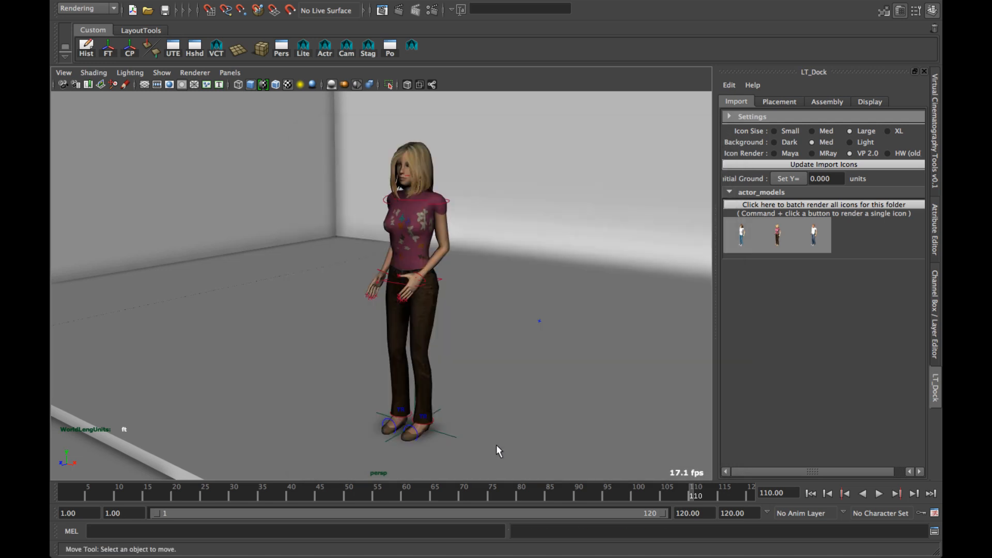
left_click(878, 494)
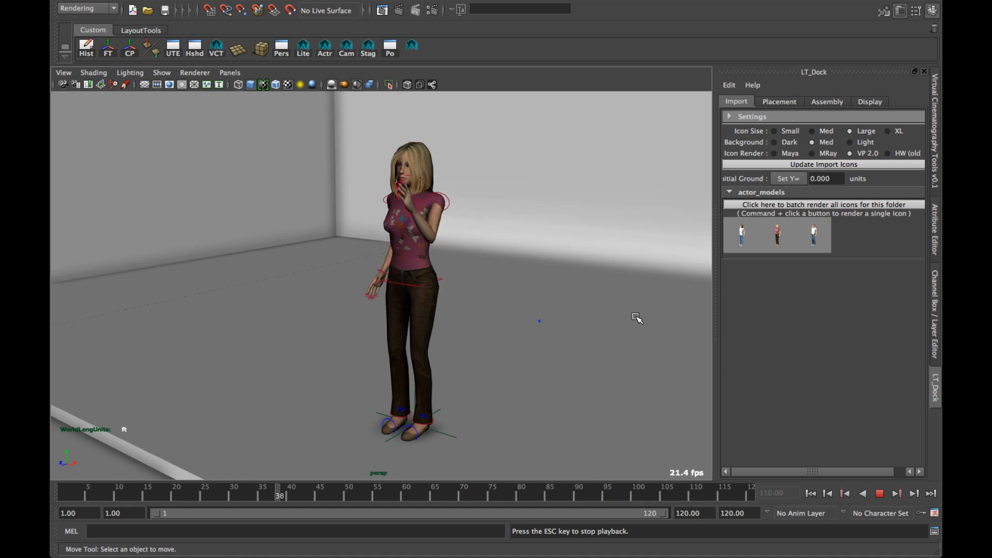
left_click(879, 493)
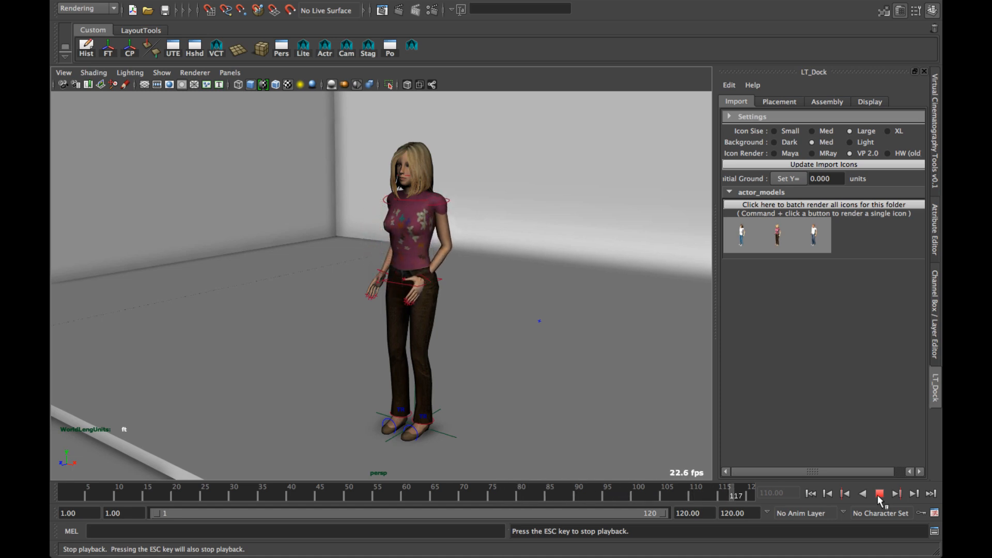
- Stop playback and import the skyAndSun light rig from lights_models
left_click(880, 494)
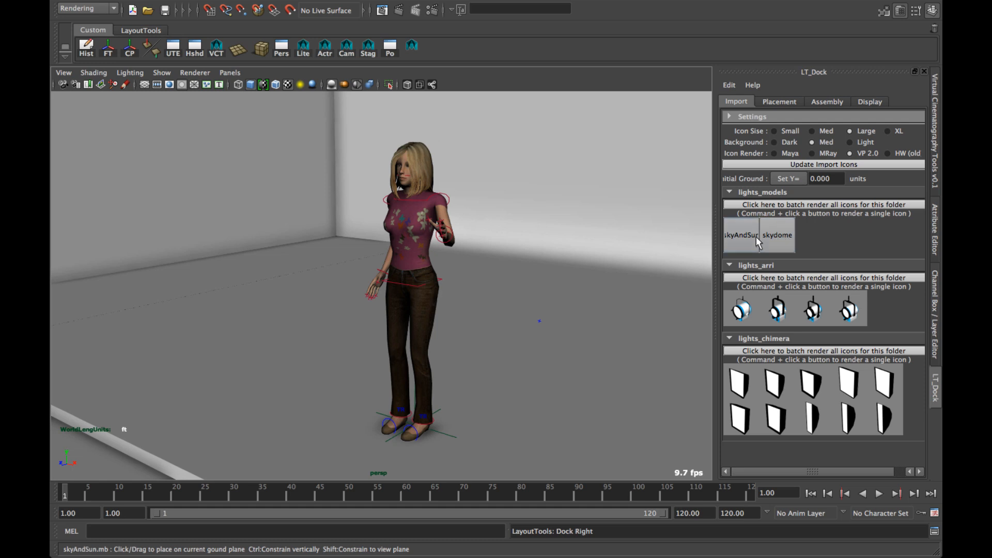
left_click(741, 234)
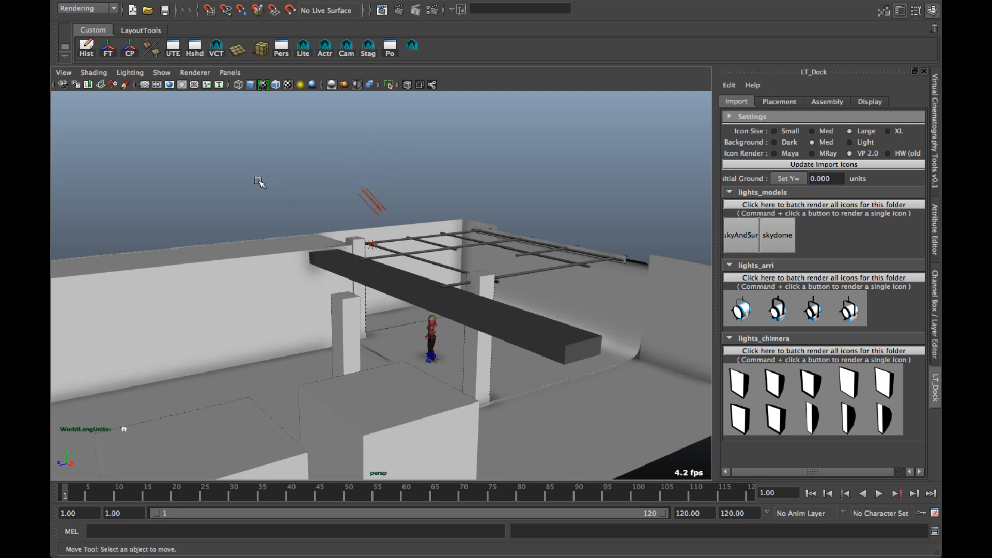
- Light the viewport with all lights and shadows, then replay the animation
left_click(301, 85)
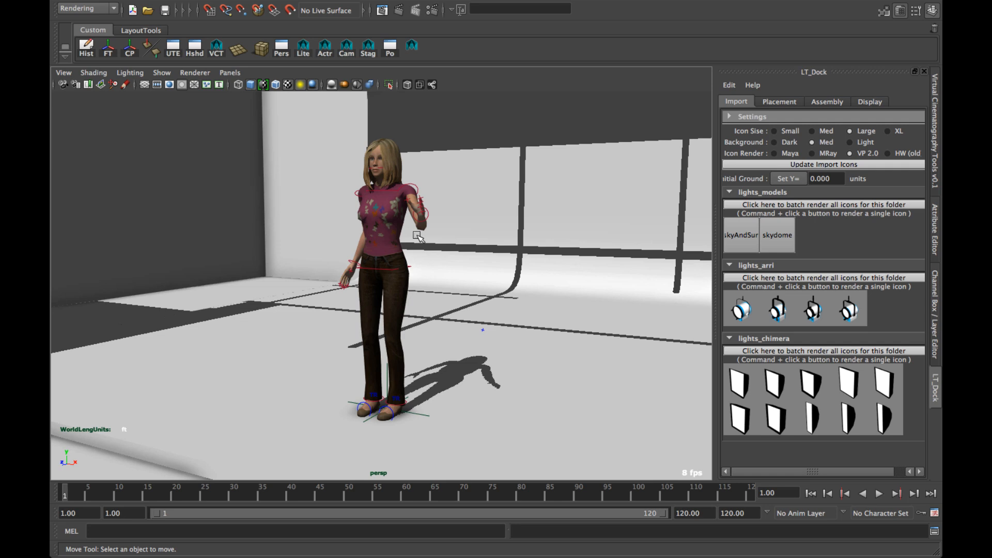
left_click(901, 493)
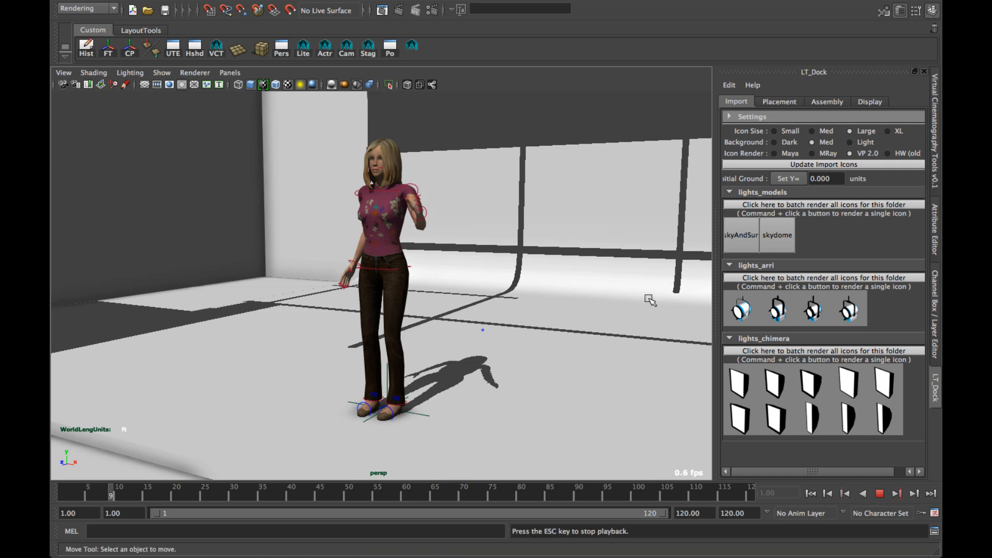